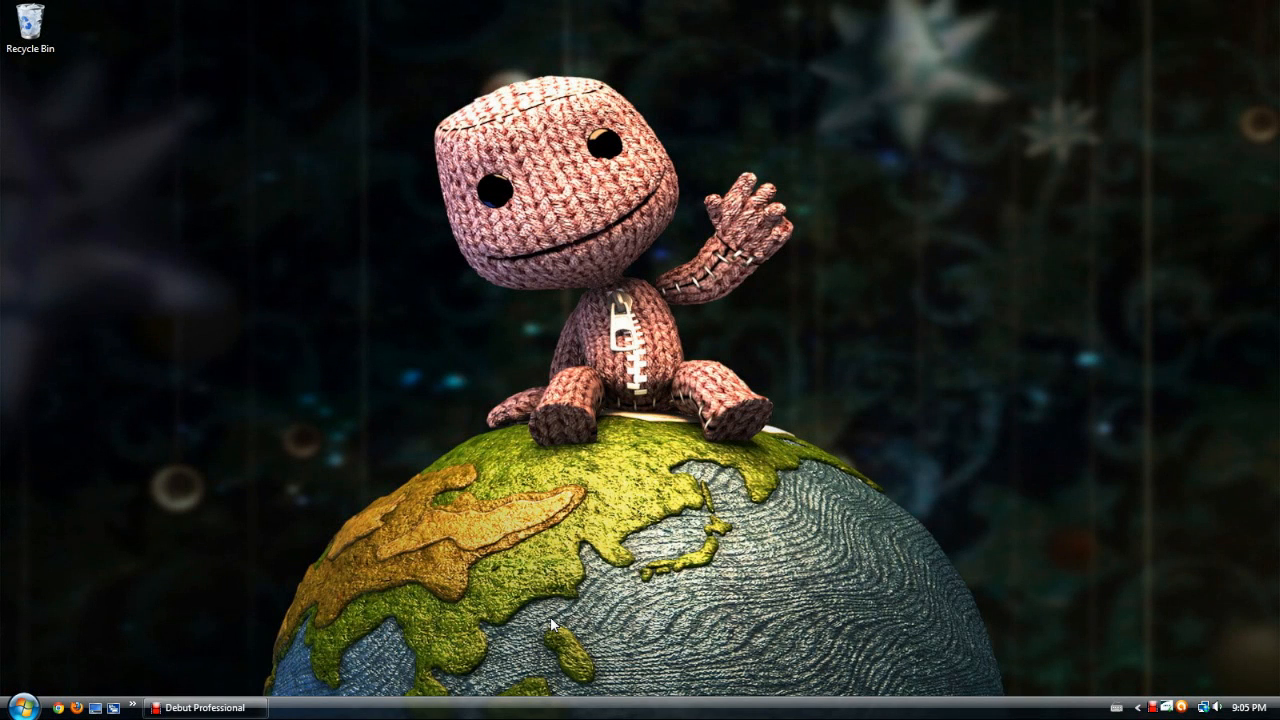
mouse_move(890, 330)
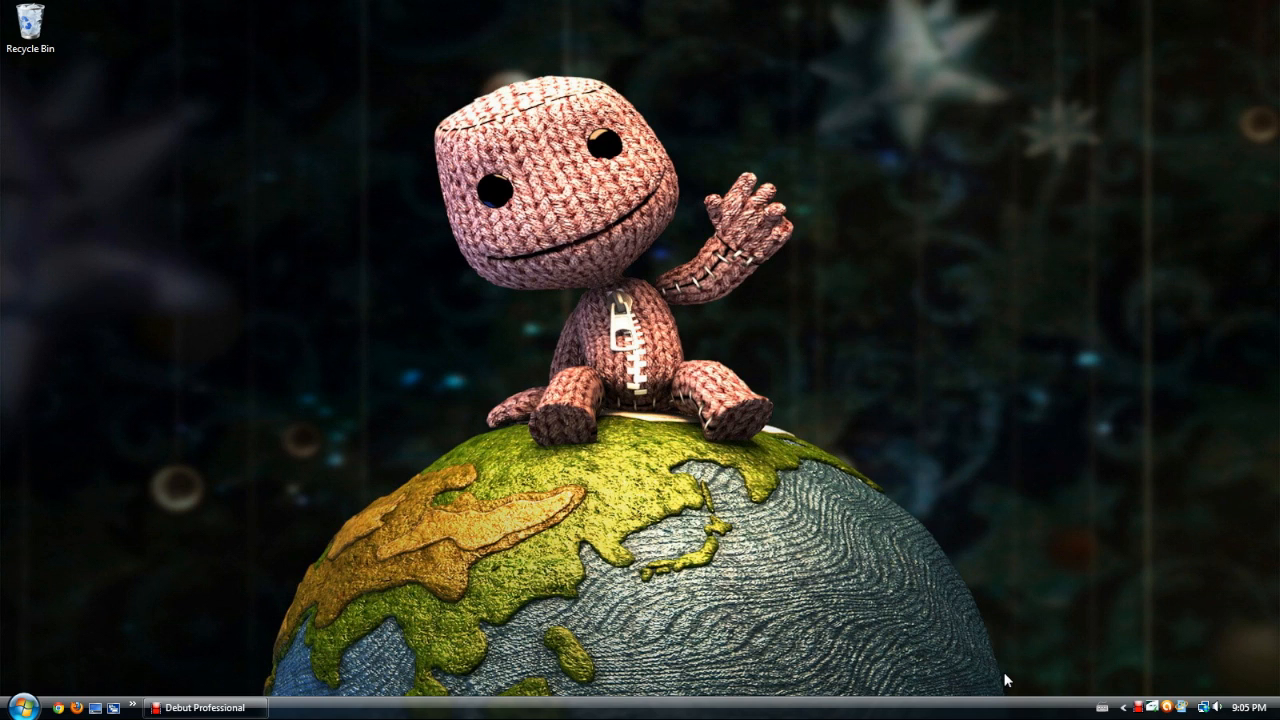
mouse_move(977, 680)
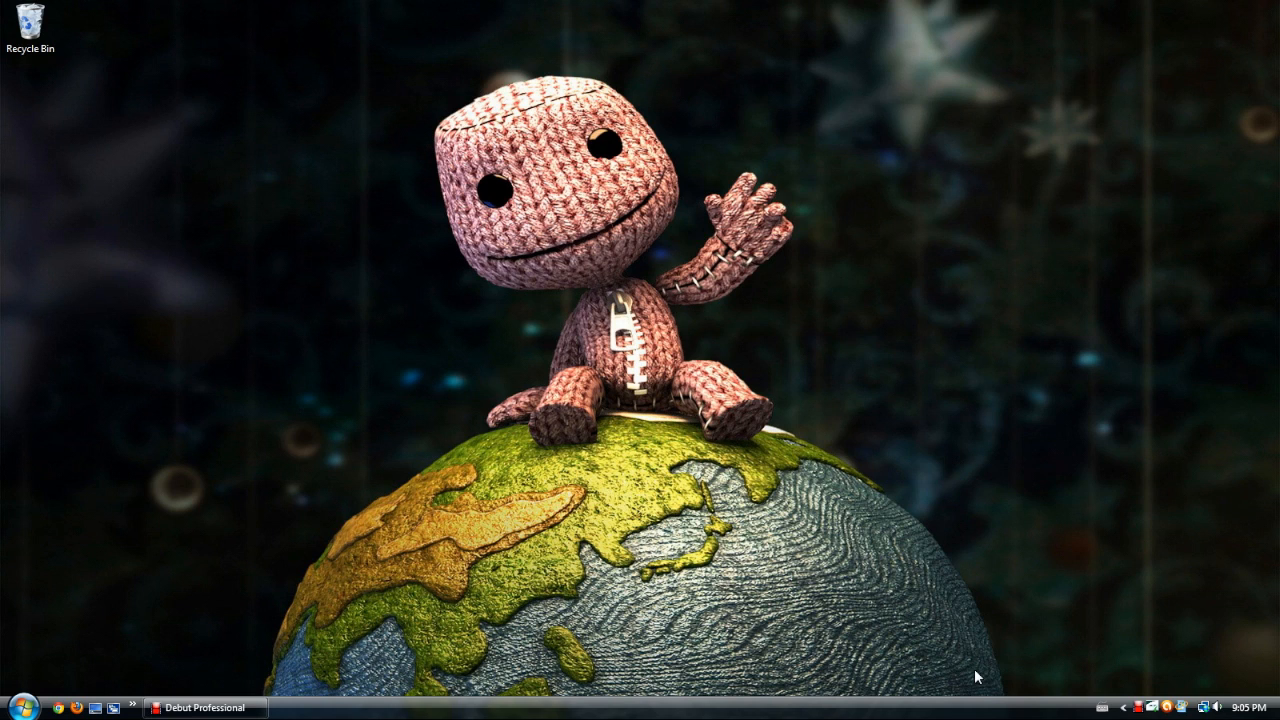
mouse_move(434, 590)
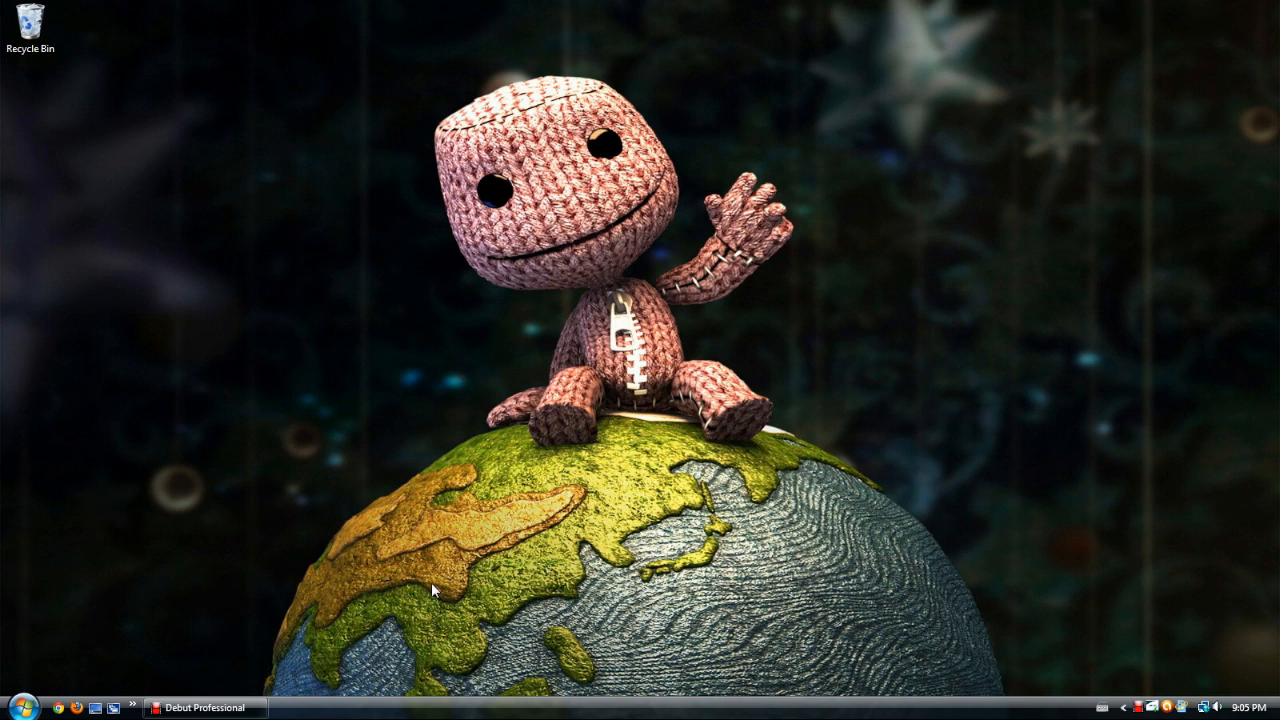
mouse_move(897, 256)
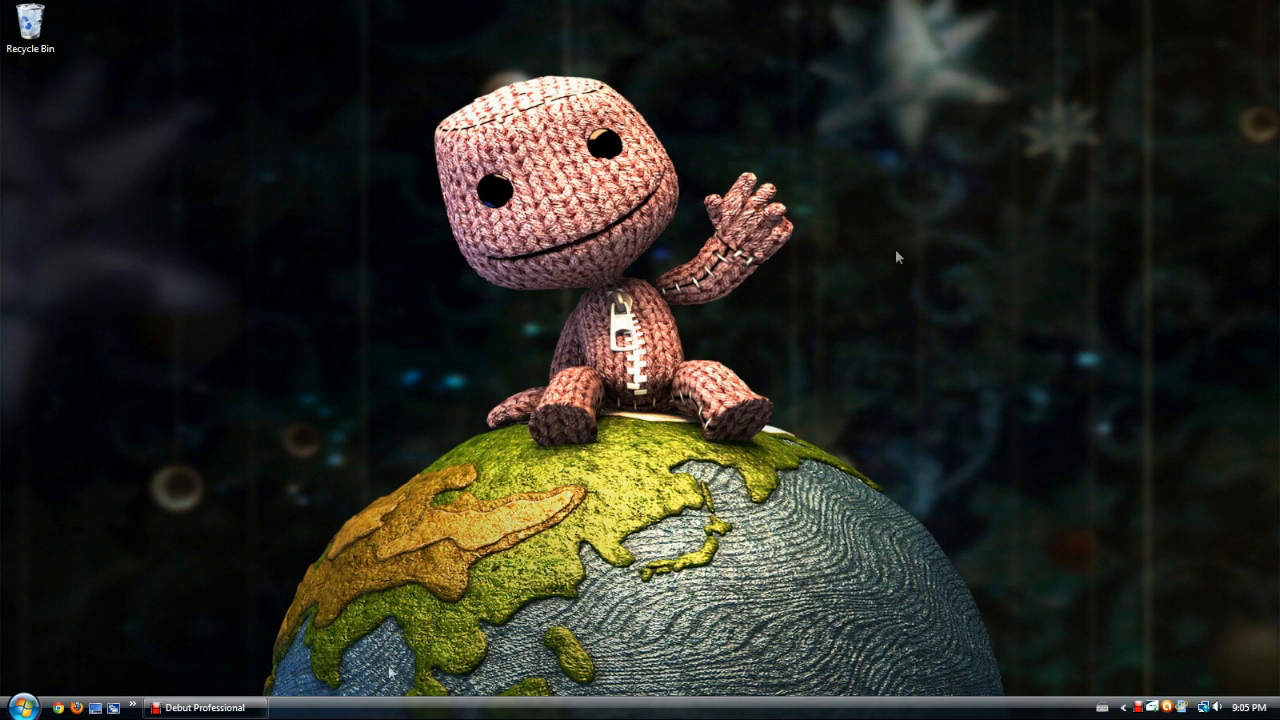
mouse_move(325, 685)
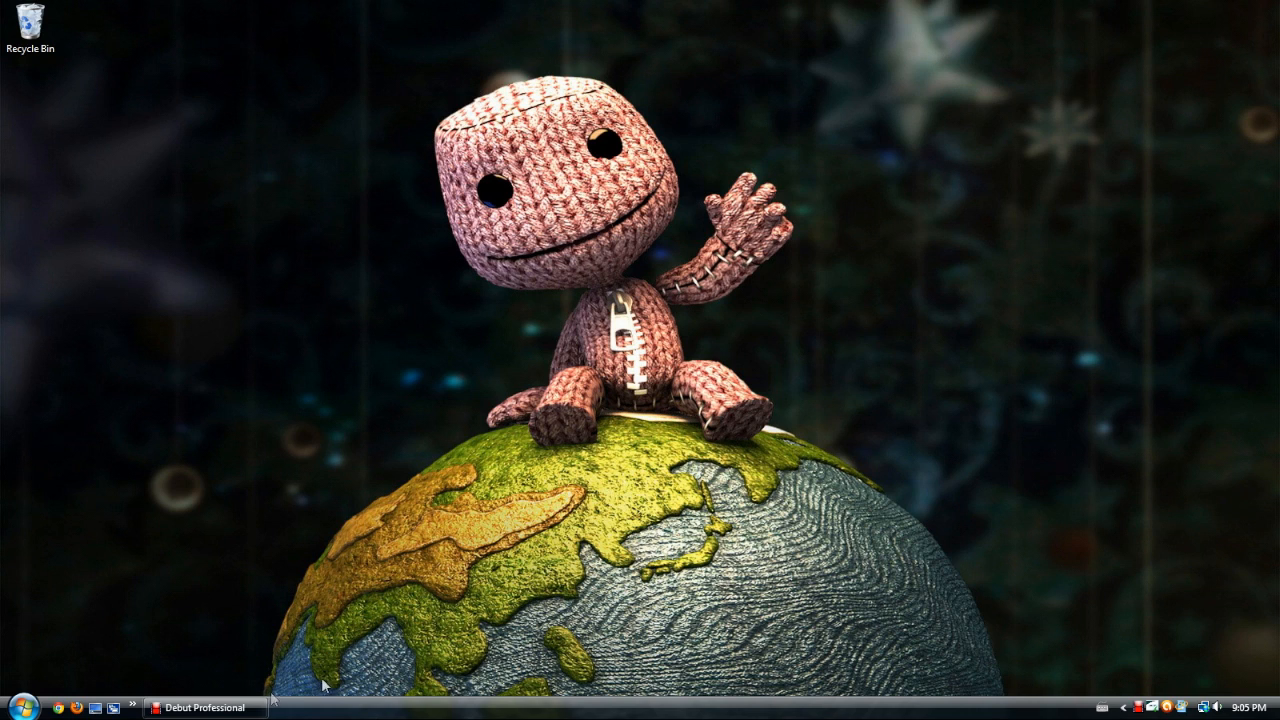
mouse_move(266, 697)
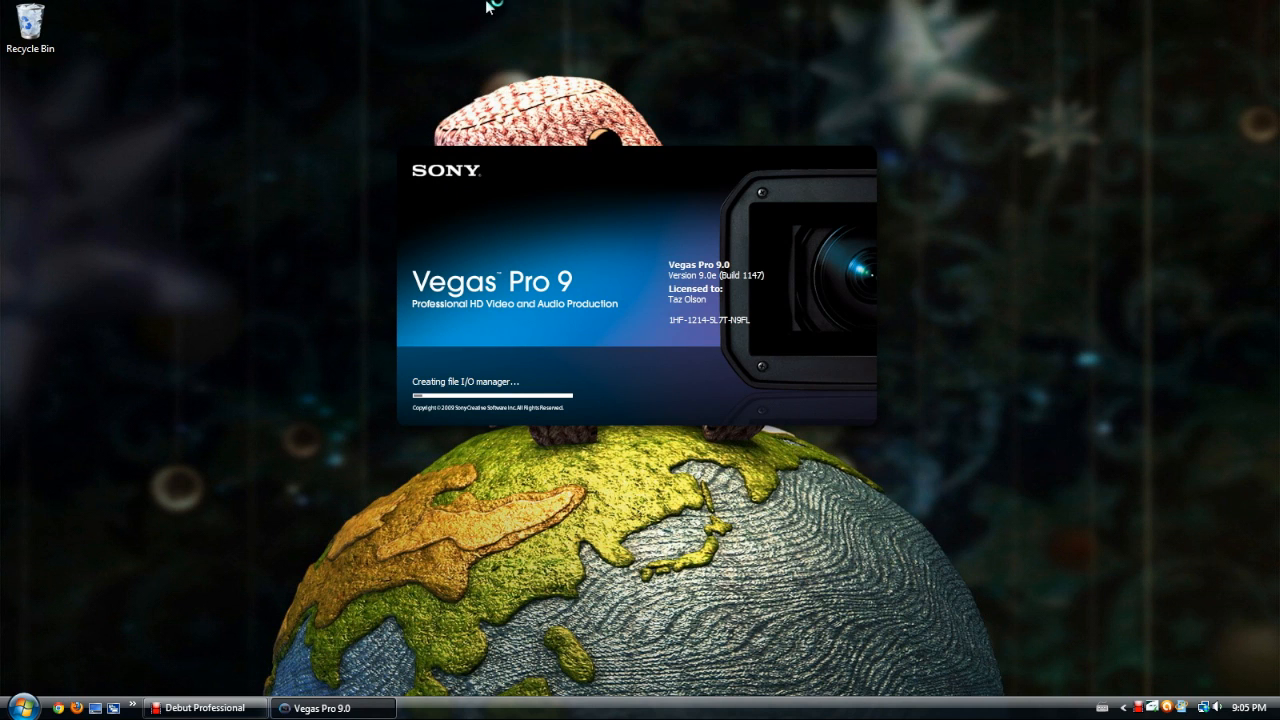
mouse_move(456, 8)
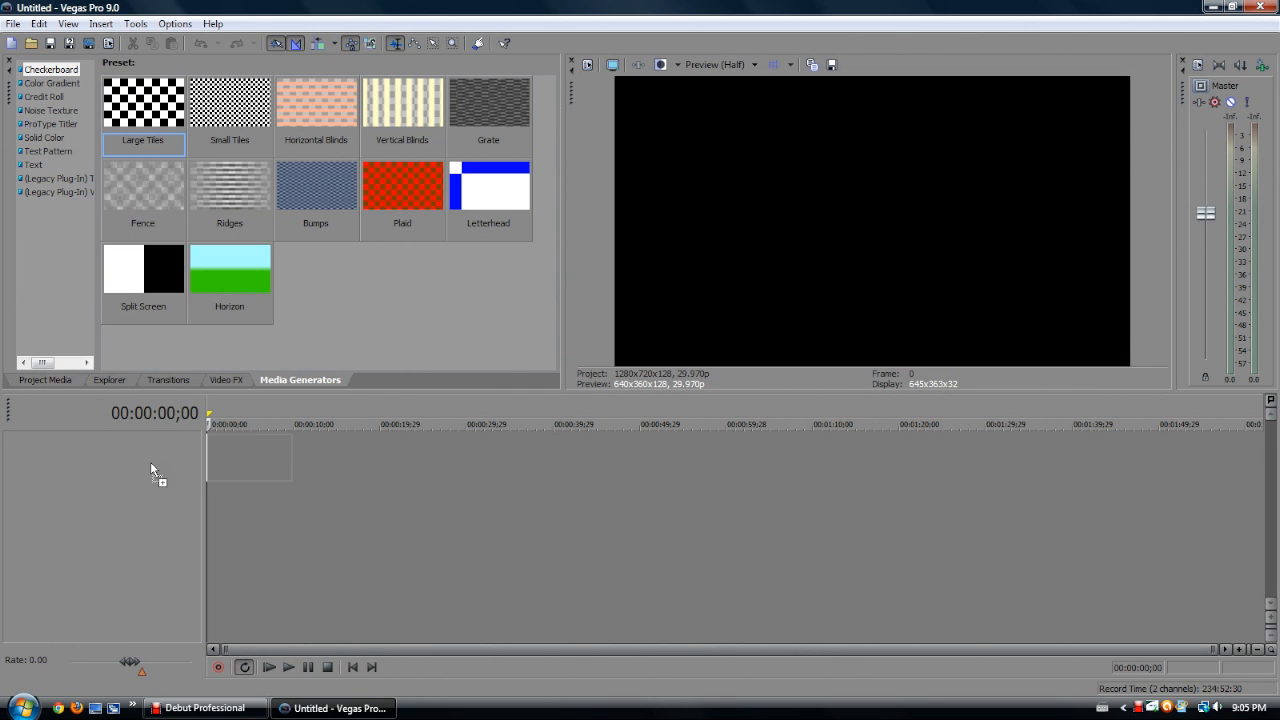
Add the Large Tiles checkerboard to the timeline and paste new copies to fill about 57 minutes
double_click(143, 103)
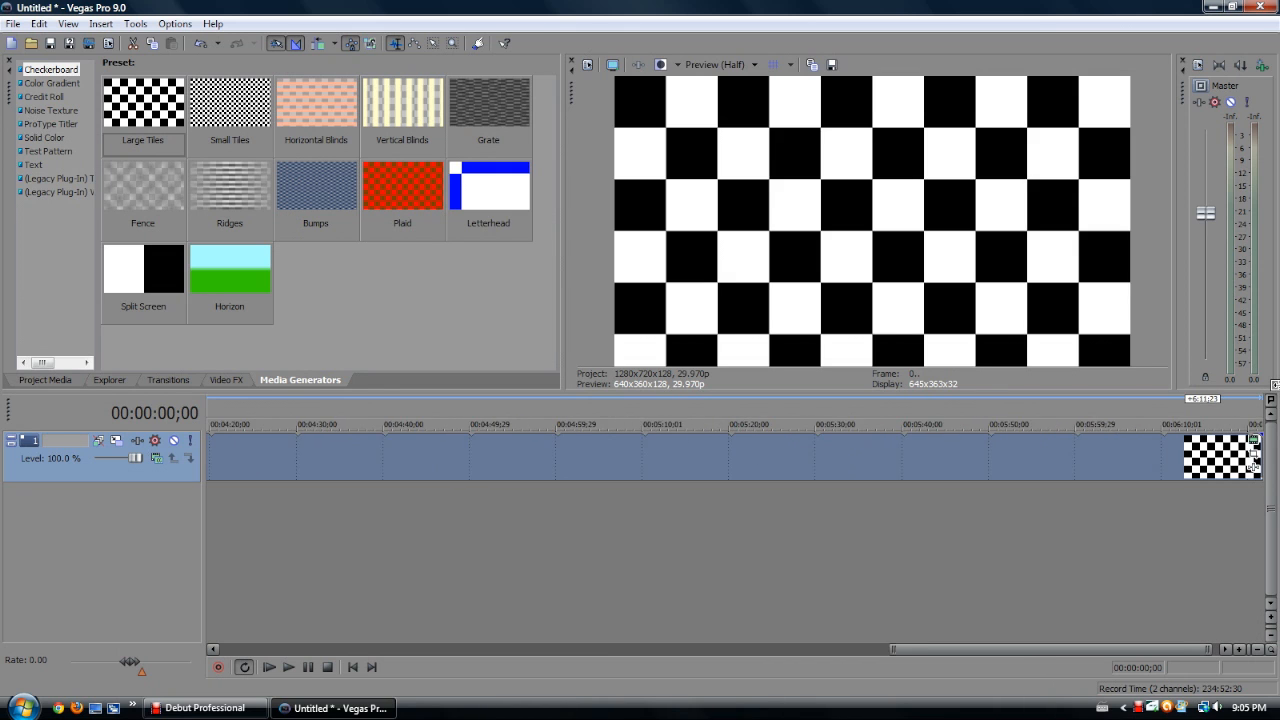
scroll("right", 3)
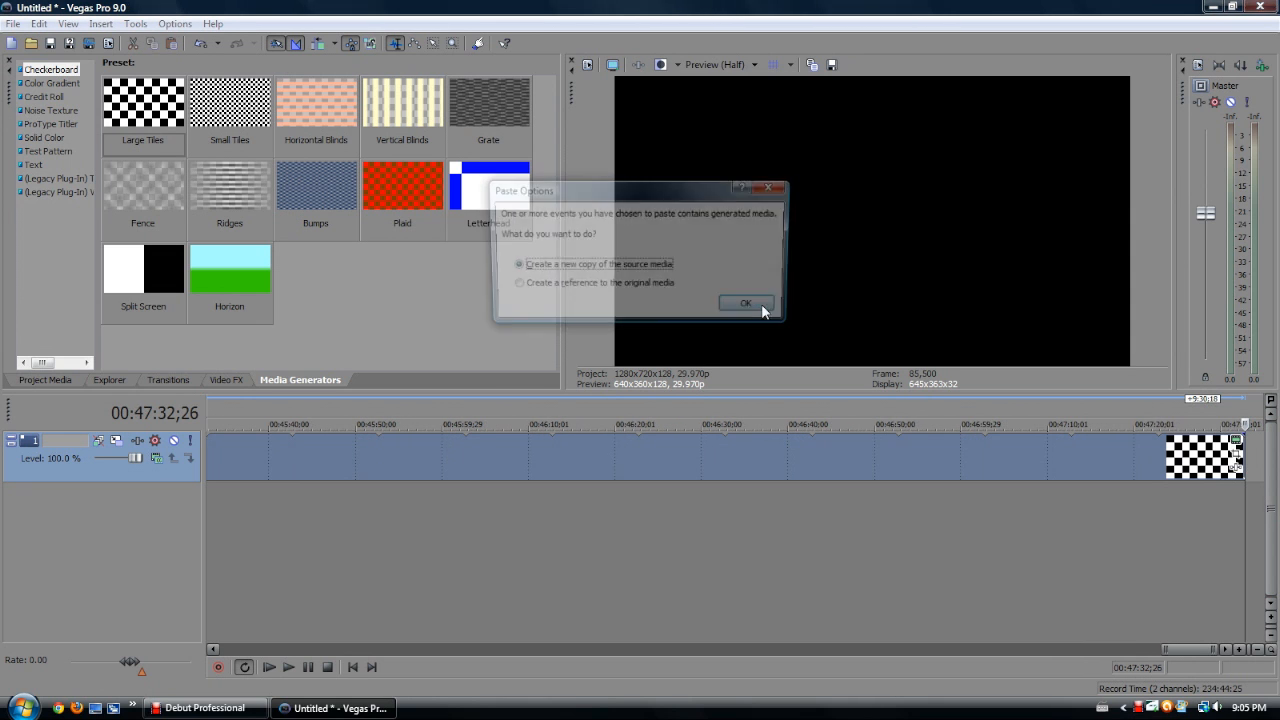
left_click(745, 303)
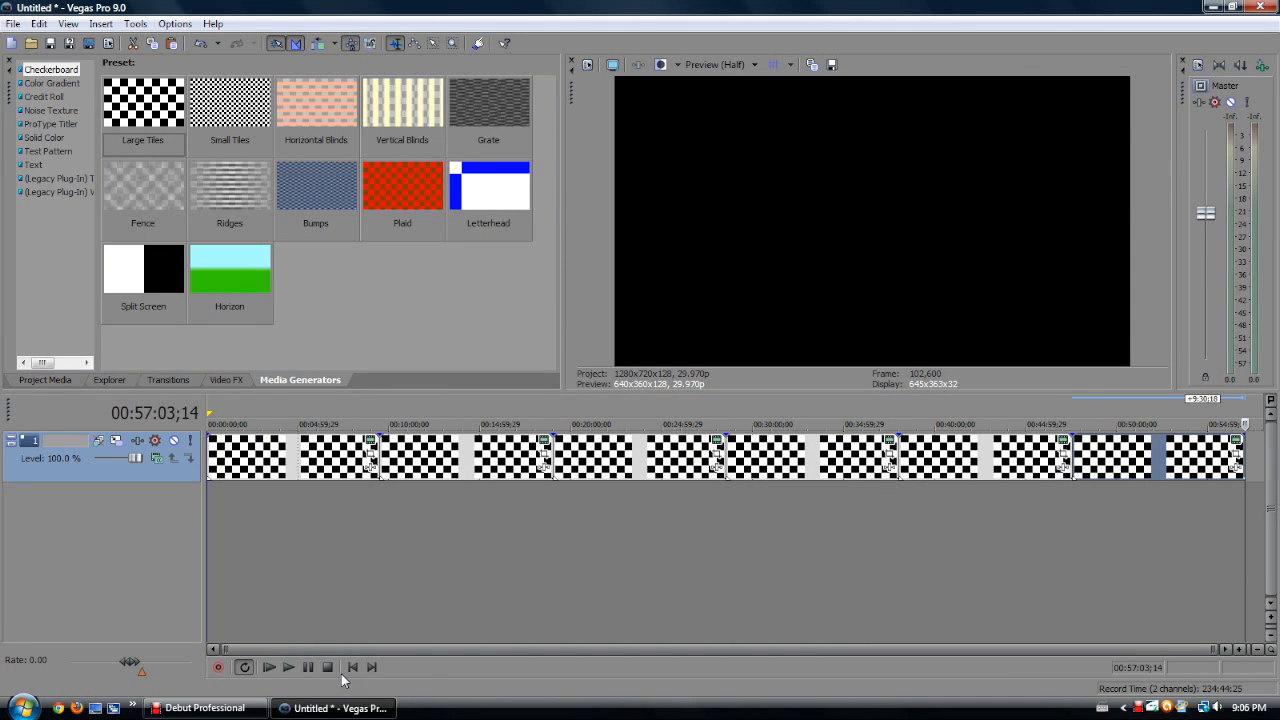
Start a Render As to the WMV 6 Mbps HD 720-30p template, then cancel it at 0%
left_click(352, 667)
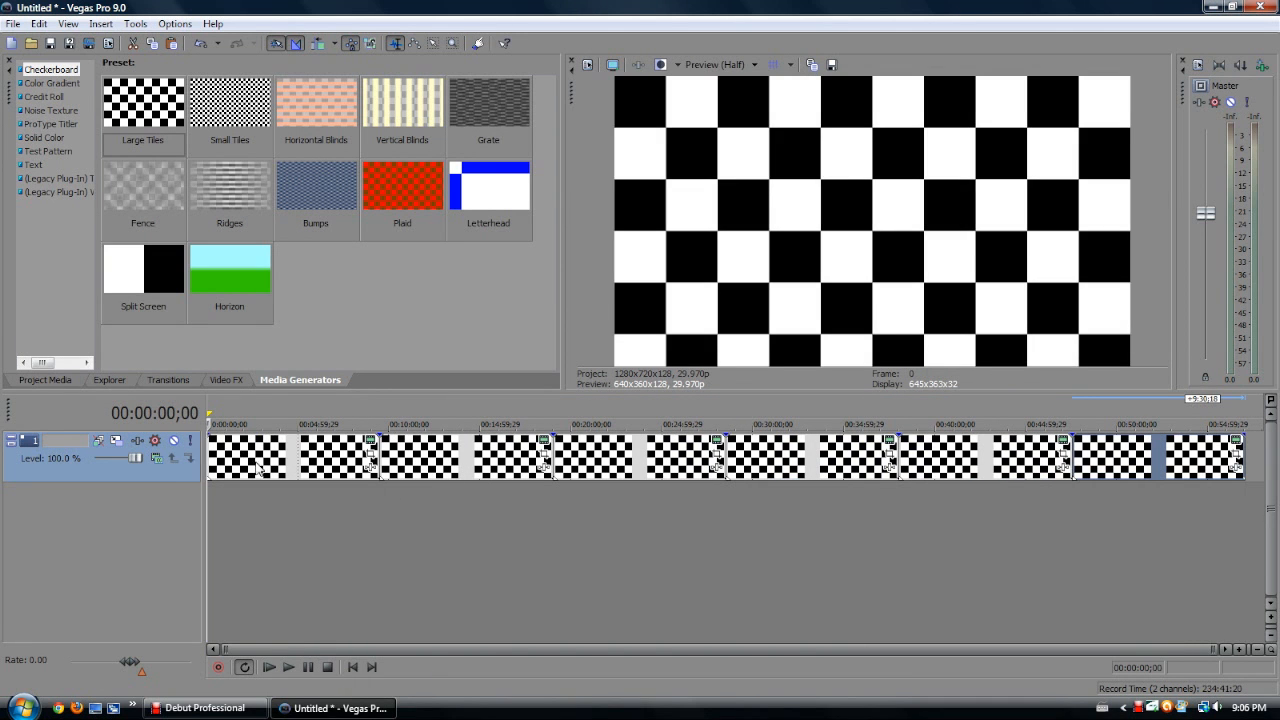
left_click(320, 424)
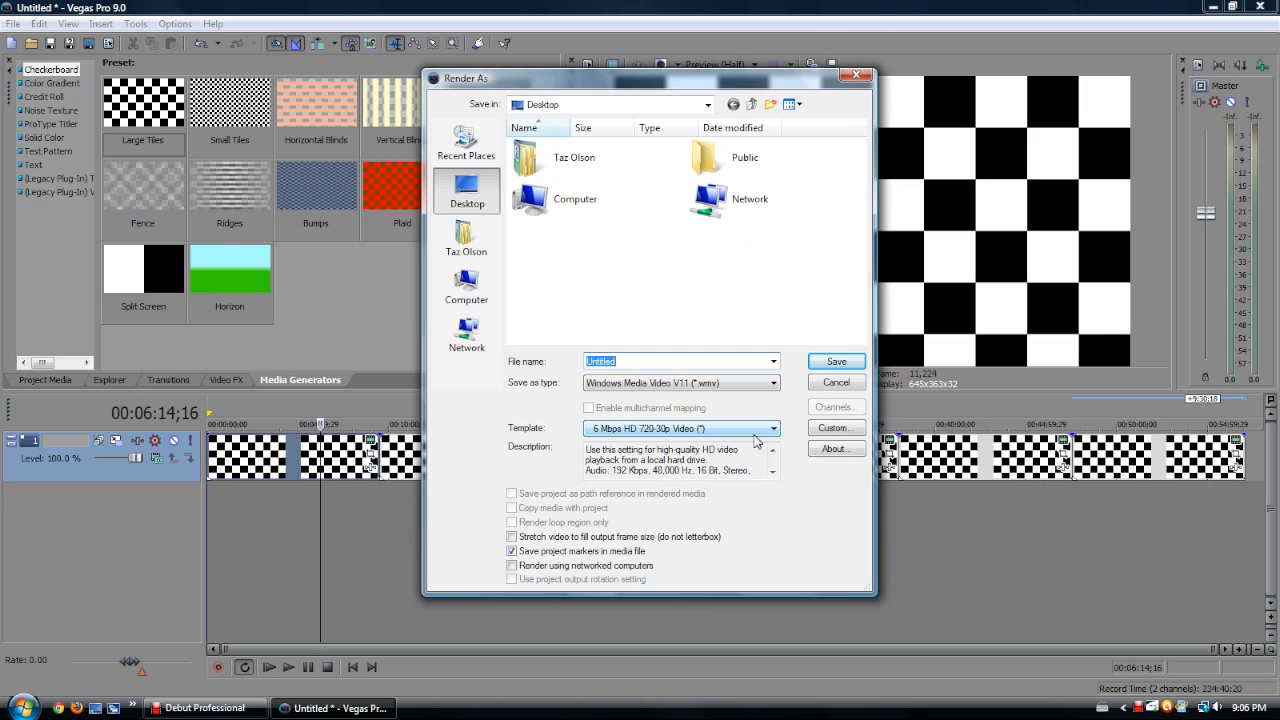
mouse_move(665, 435)
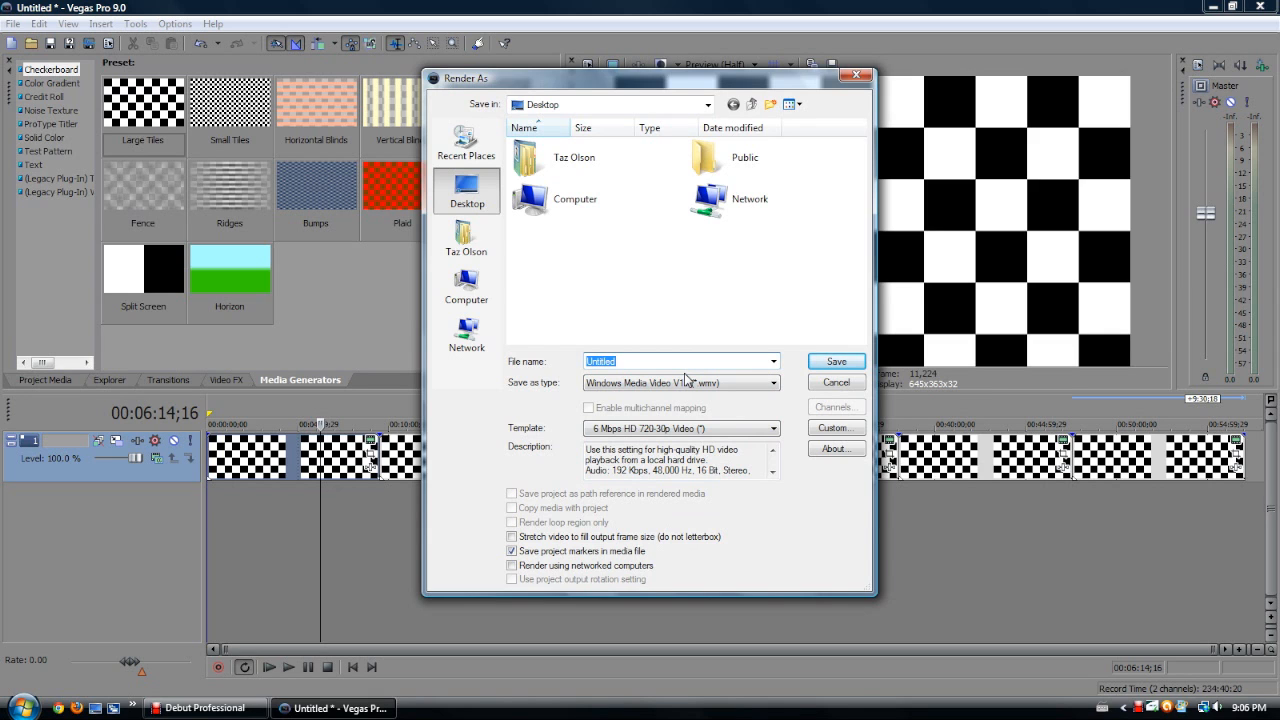
left_click(835, 361)
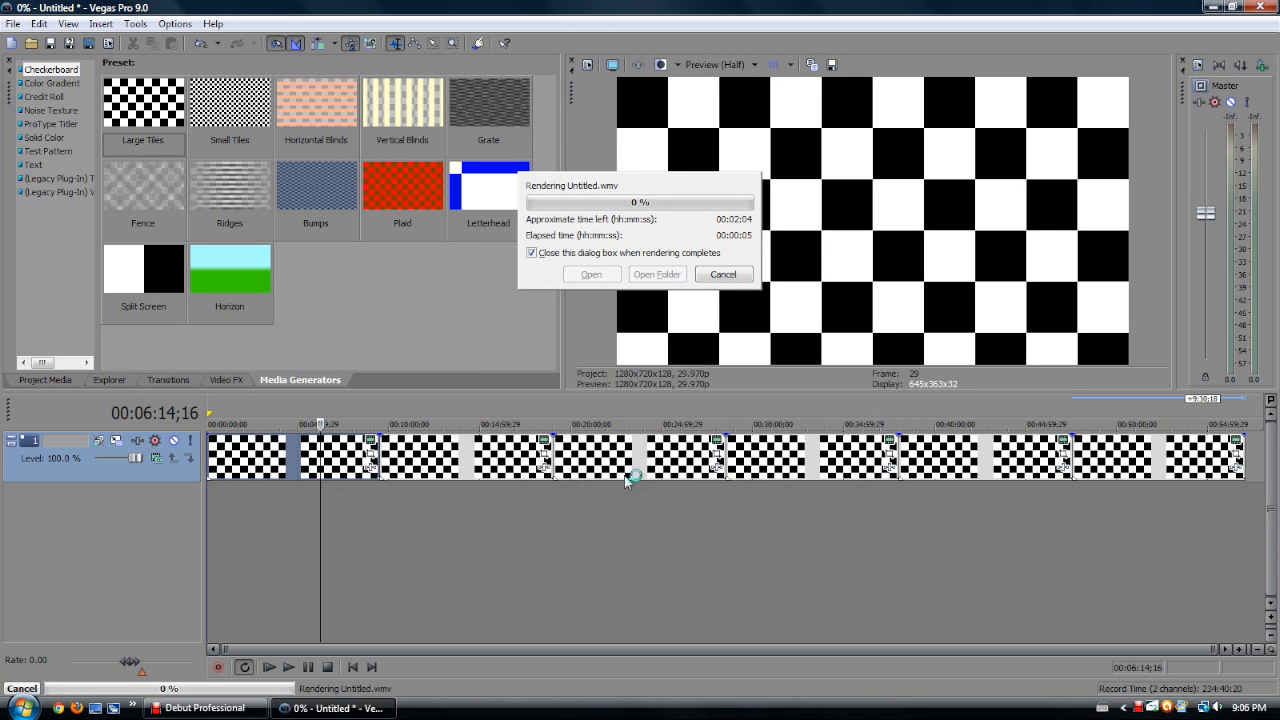
mouse_move(735, 235)
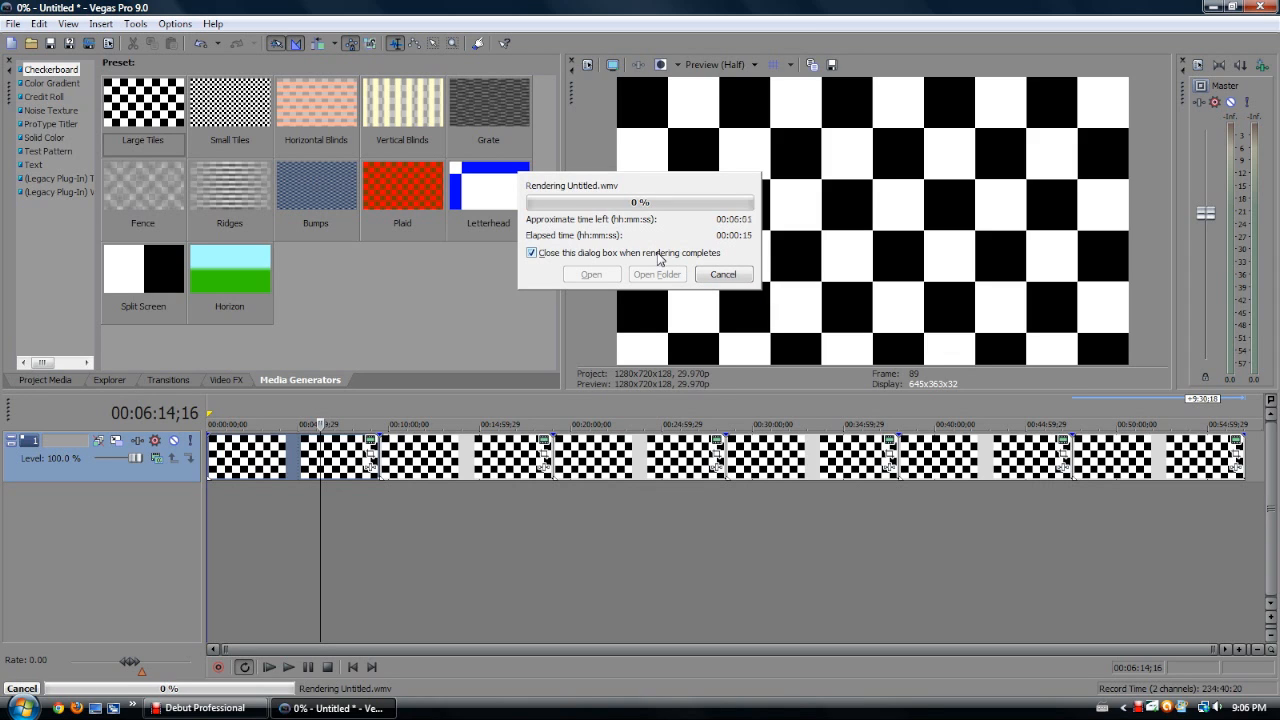
left_click(722, 274)
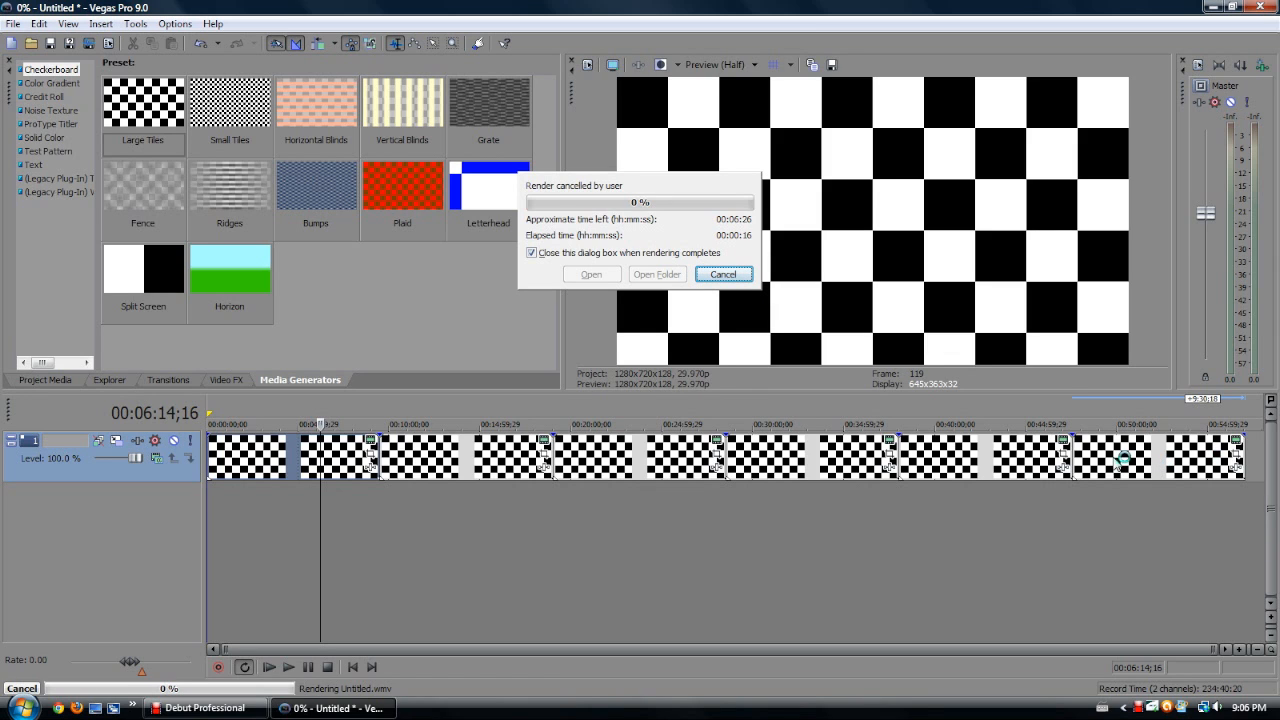
Keep the progress dialog open on completion, dismiss it, and re-render the shortened two-clip project
left_click(532, 252)
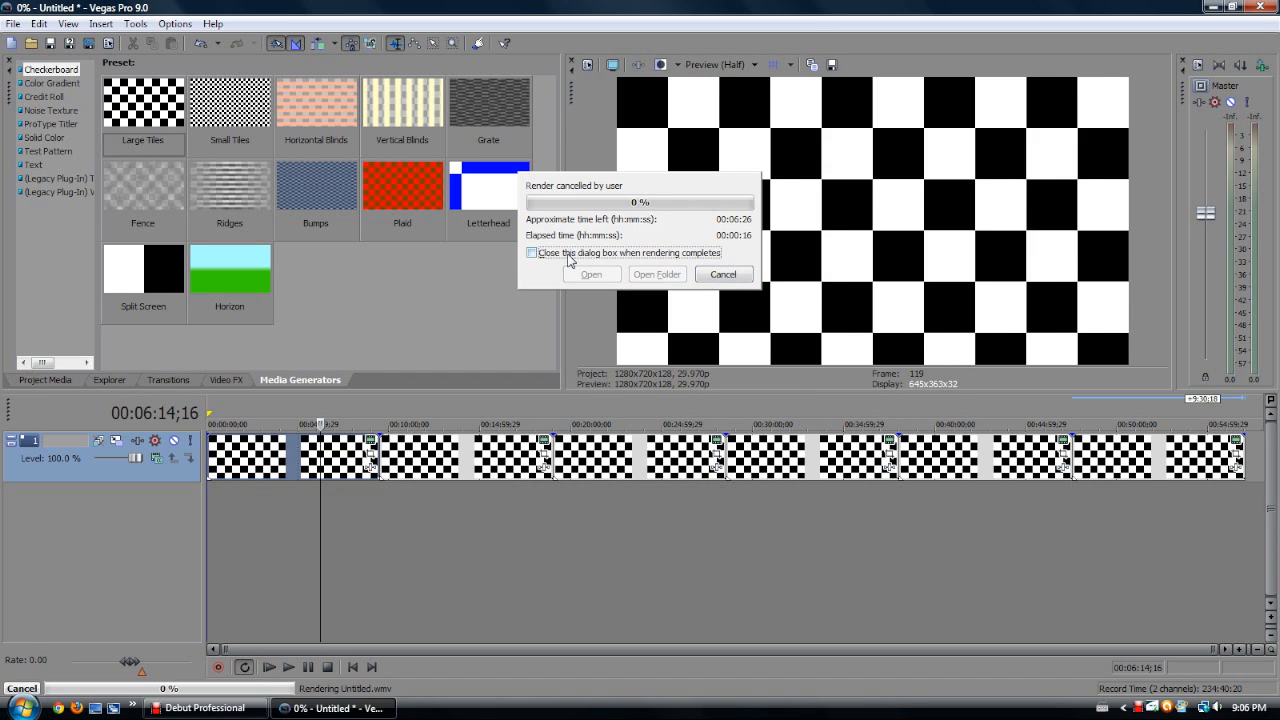
left_click(723, 274)
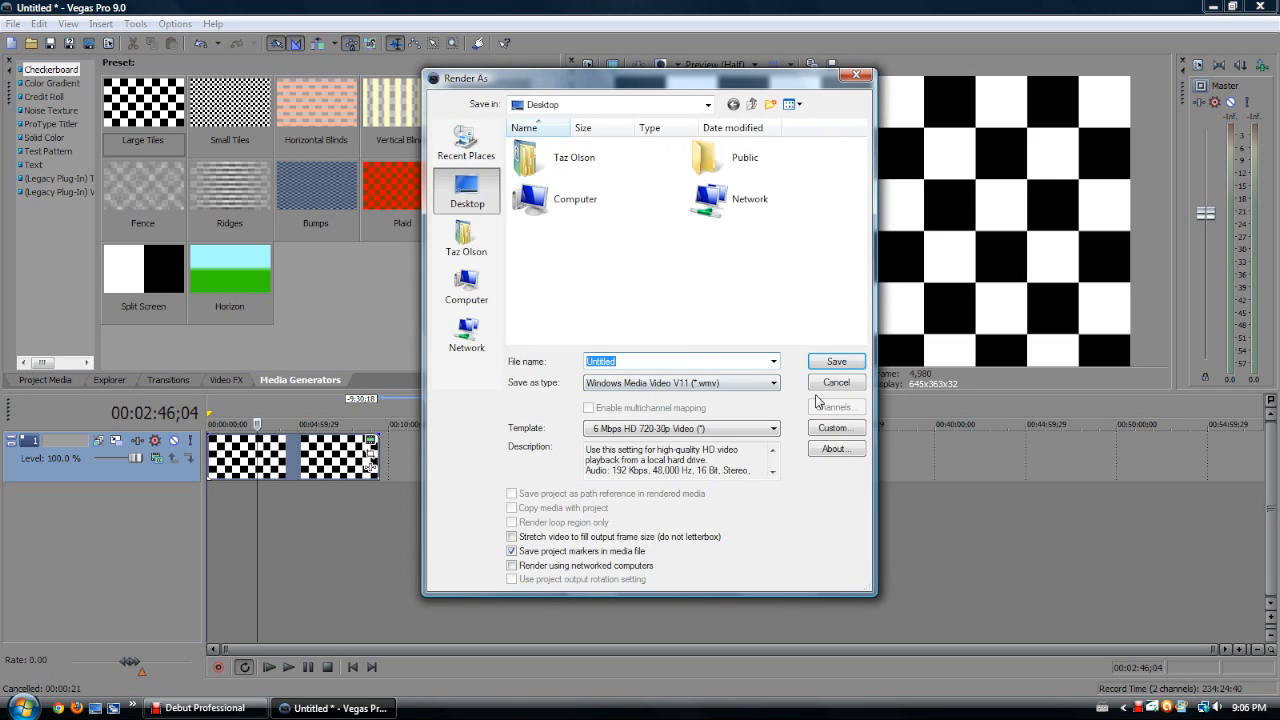
left_click(835, 361)
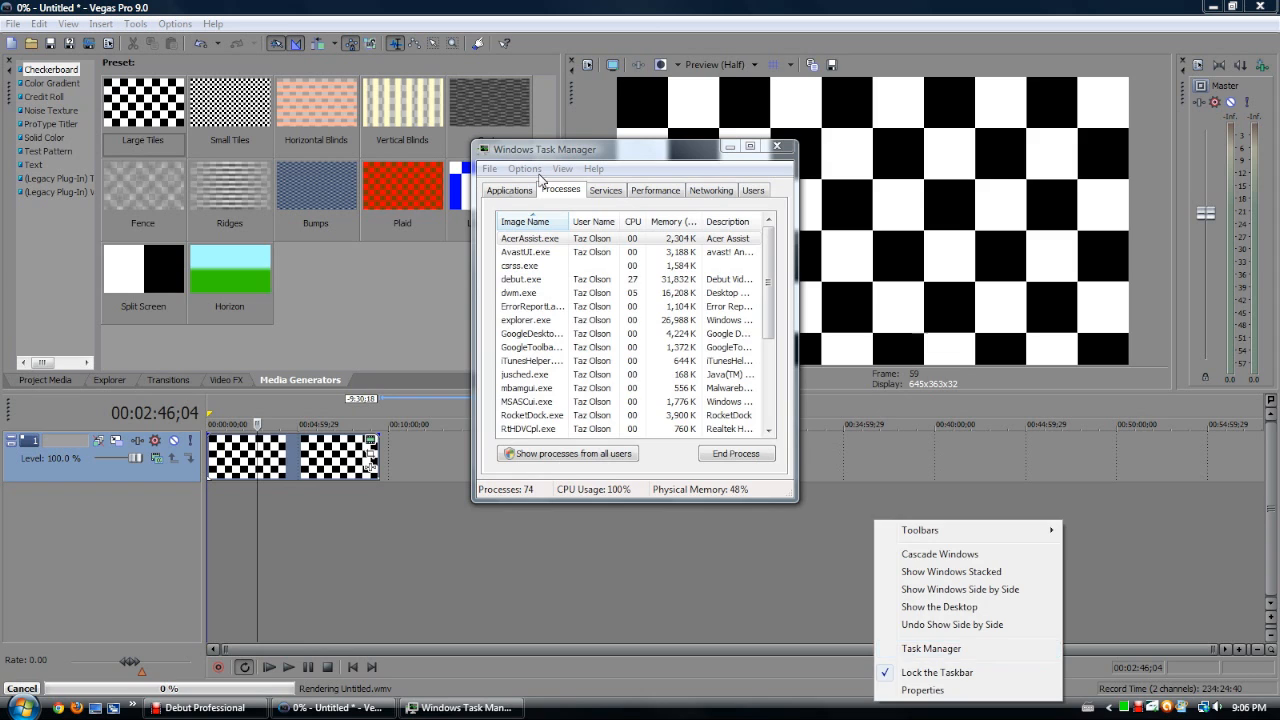
Browse Task Manager's Applications and Processes lists while the render runs
left_click(509, 190)
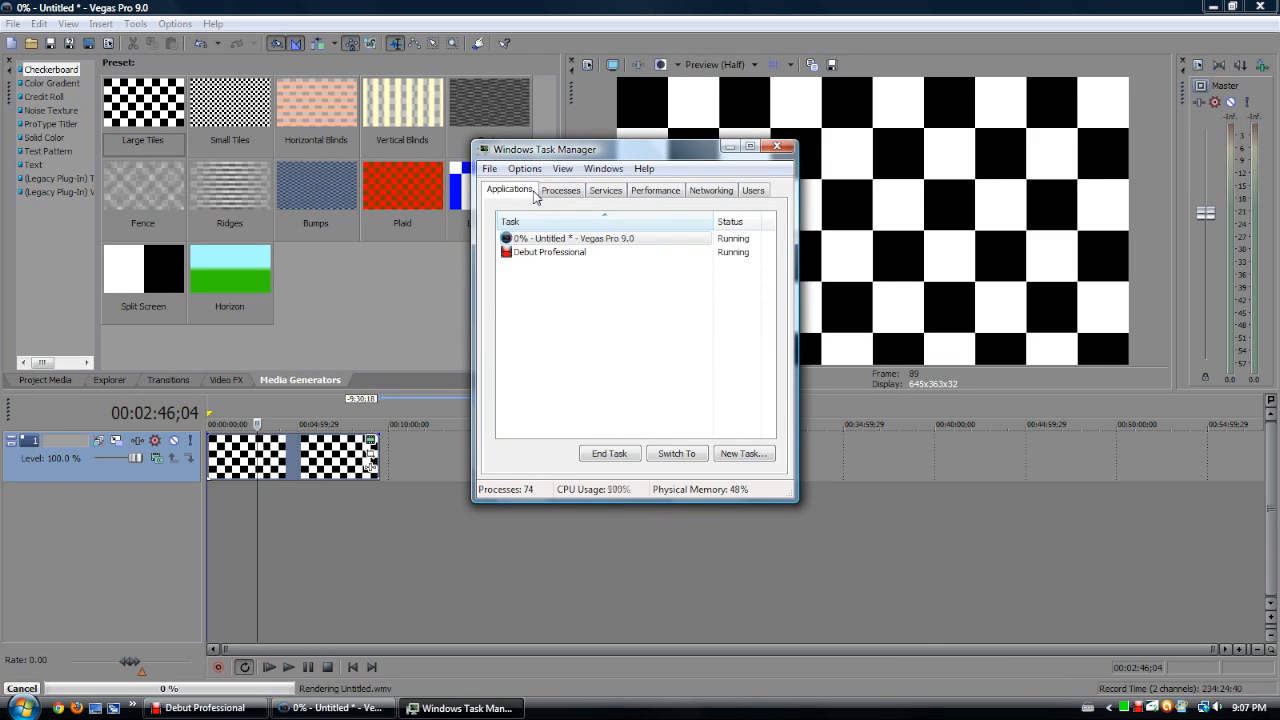
left_click(560, 190)
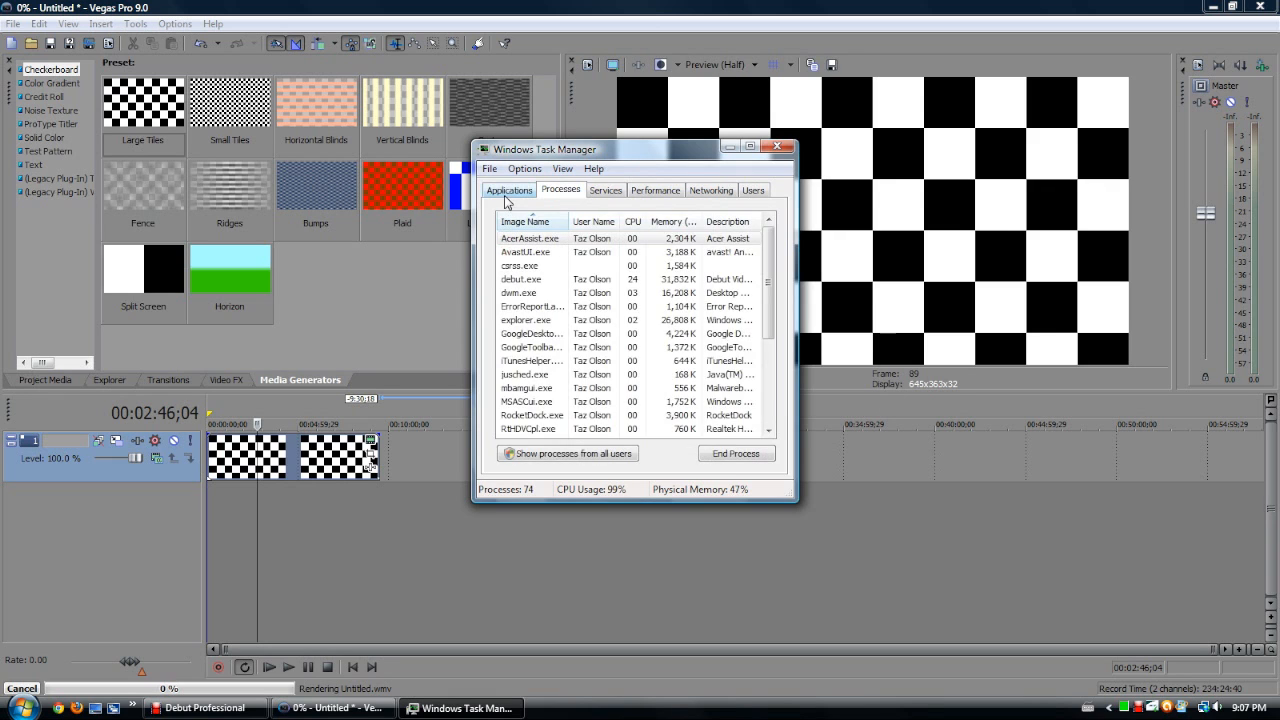
left_click(509, 190)
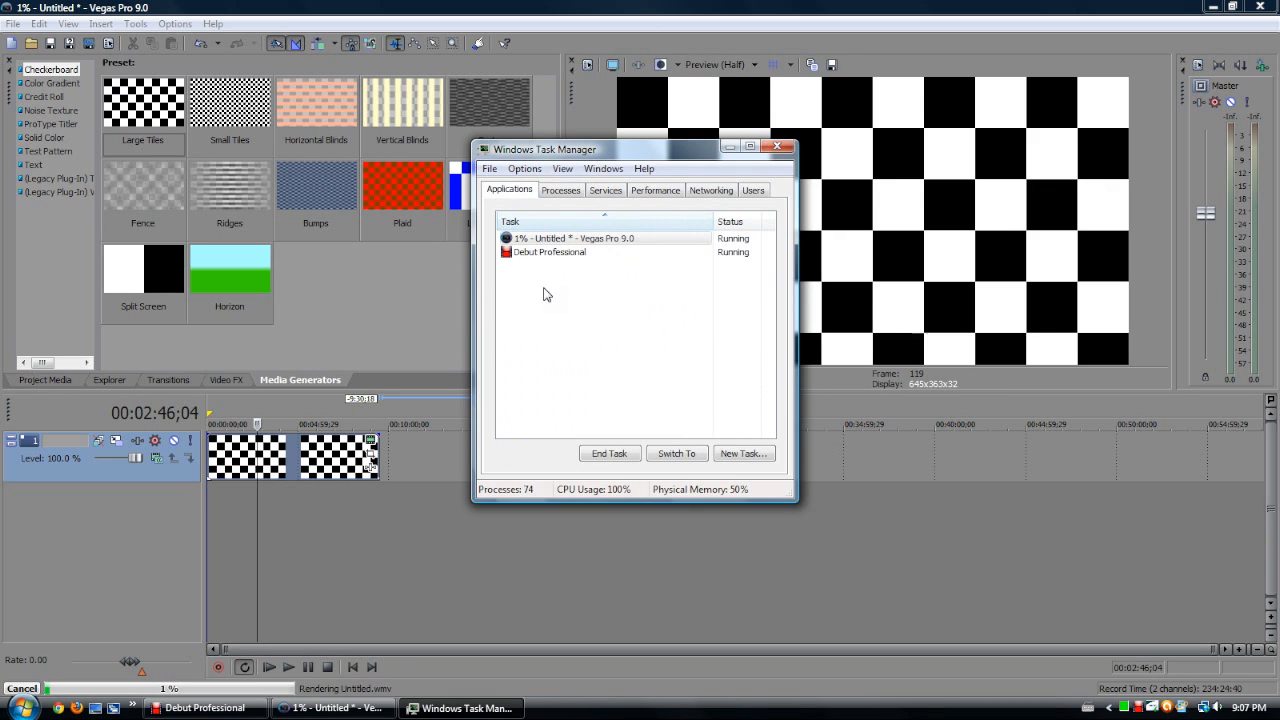
left_click(570, 238)
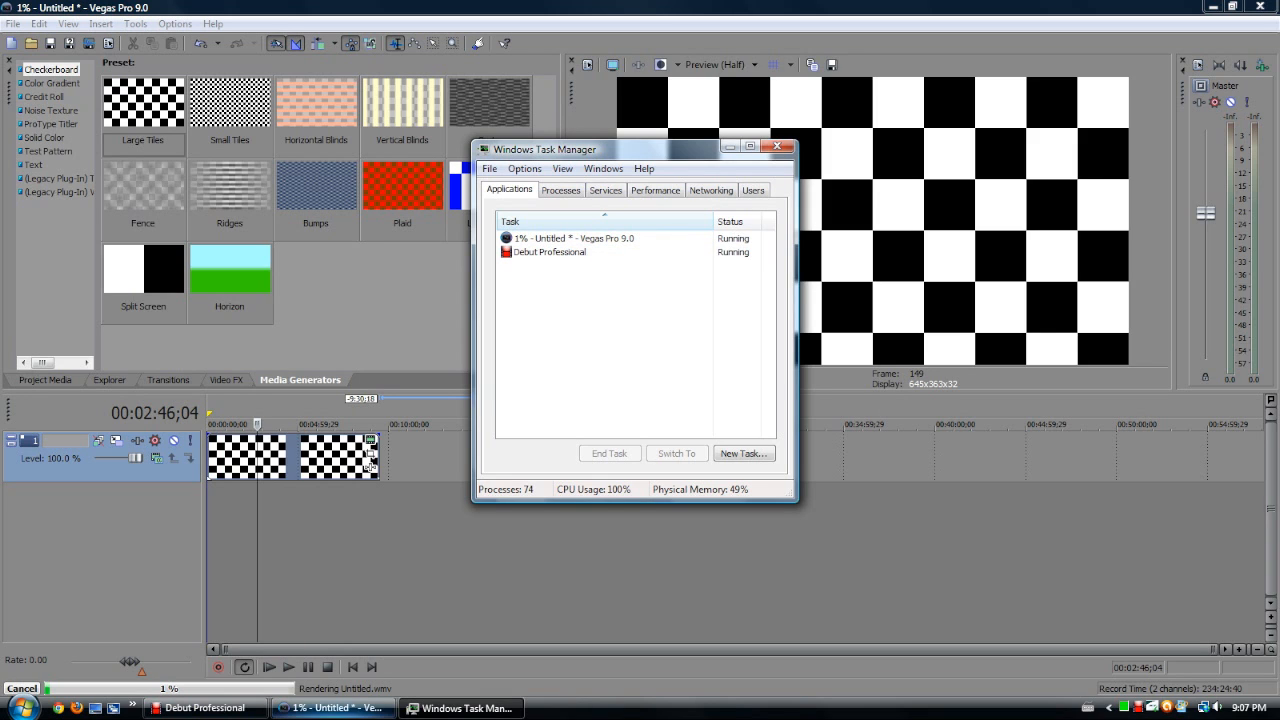
left_click(561, 190)
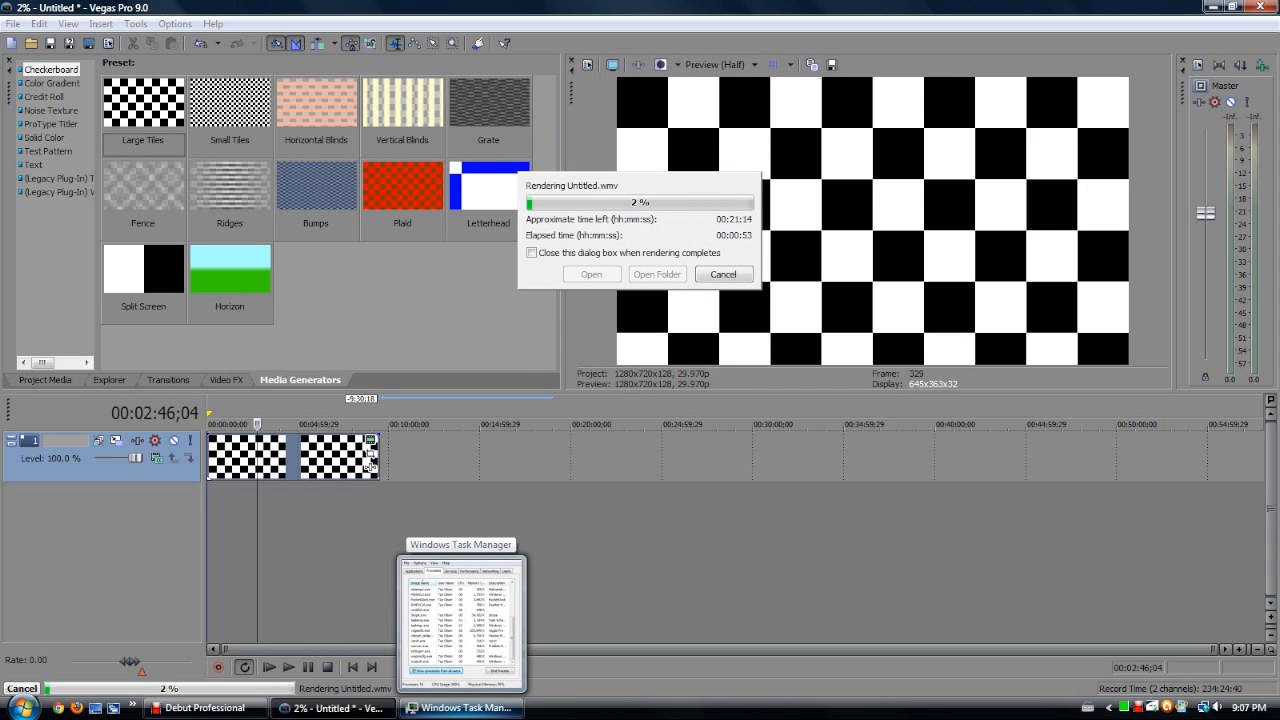
Select the rendering Vegas Pro task and use Go To Process to reach vegas90.exe
left_click(461, 707)
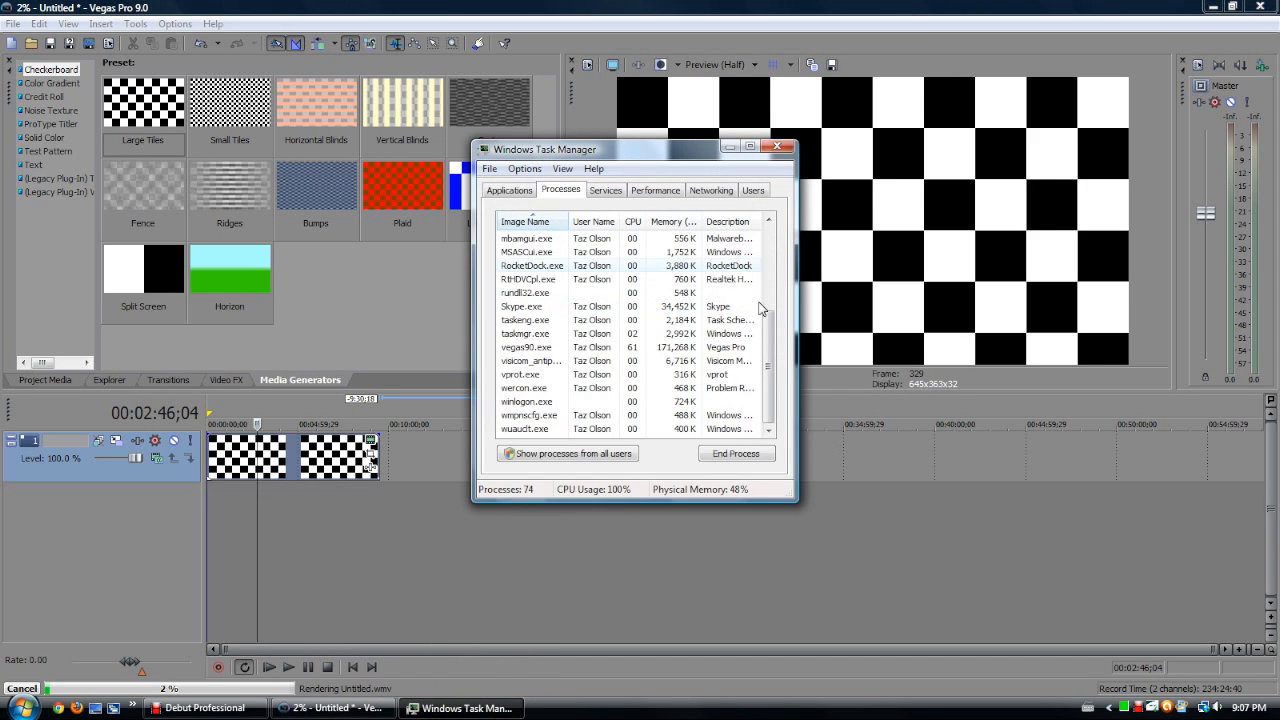
right_click(525, 347)
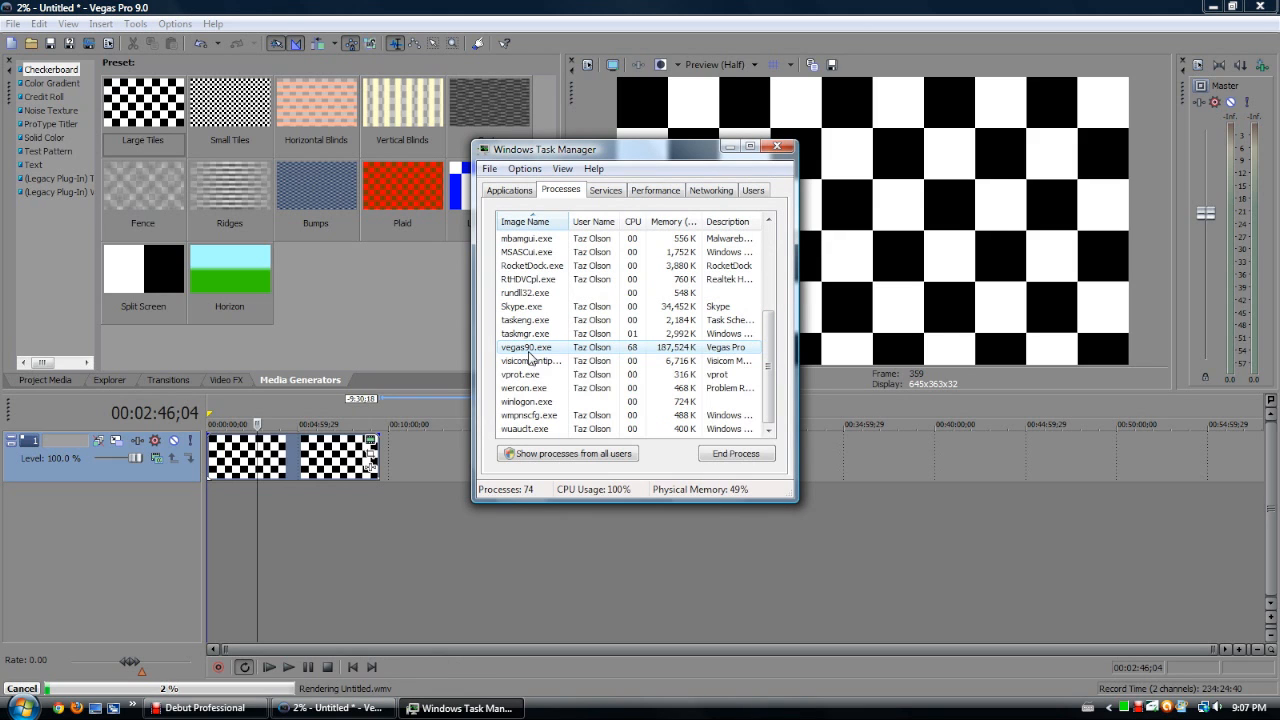
left_click(509, 190)
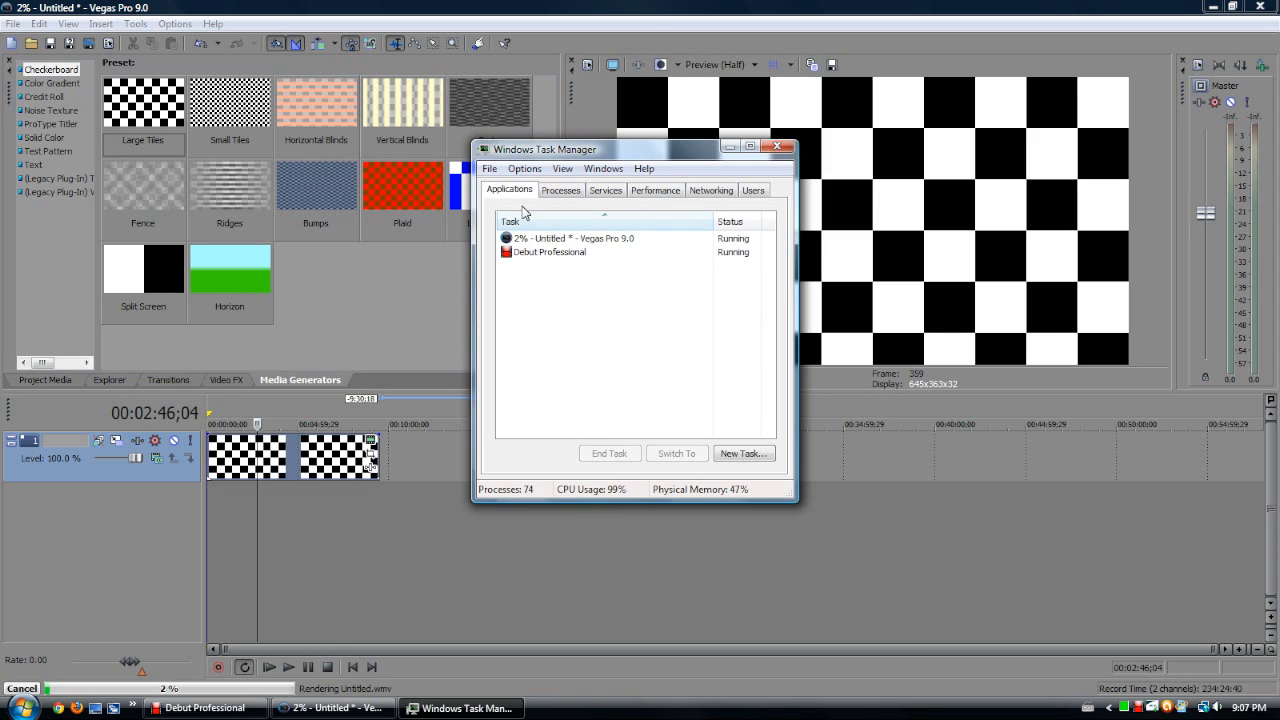
left_click(570, 238)
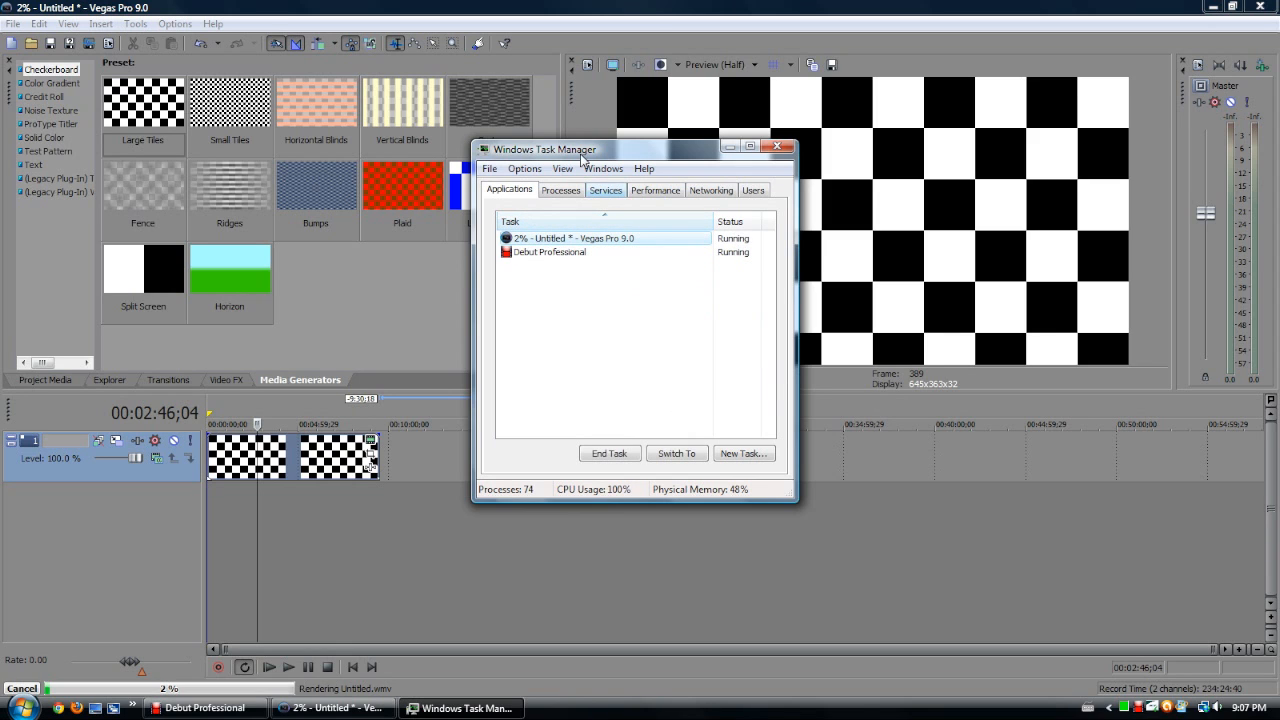
right_click(525, 347)
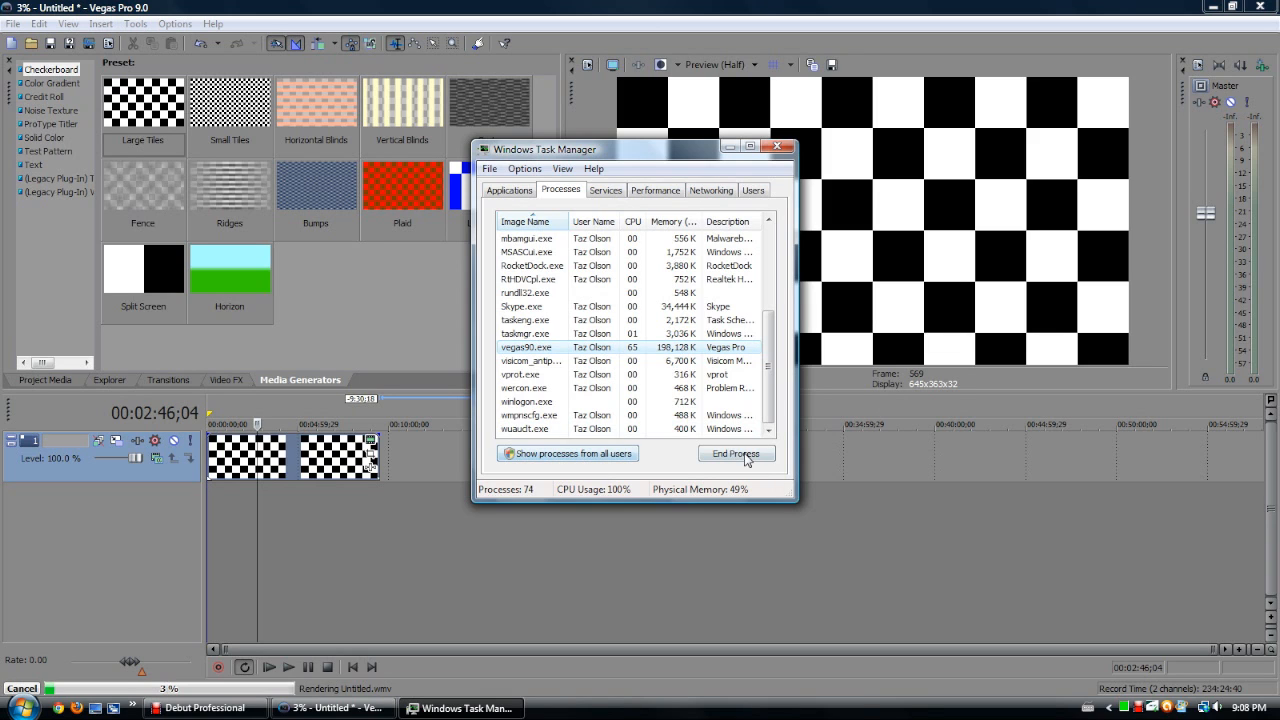
View the Set Priority levels for vegas90.exe, still at Normal, without choosing one
right_click(526, 347)
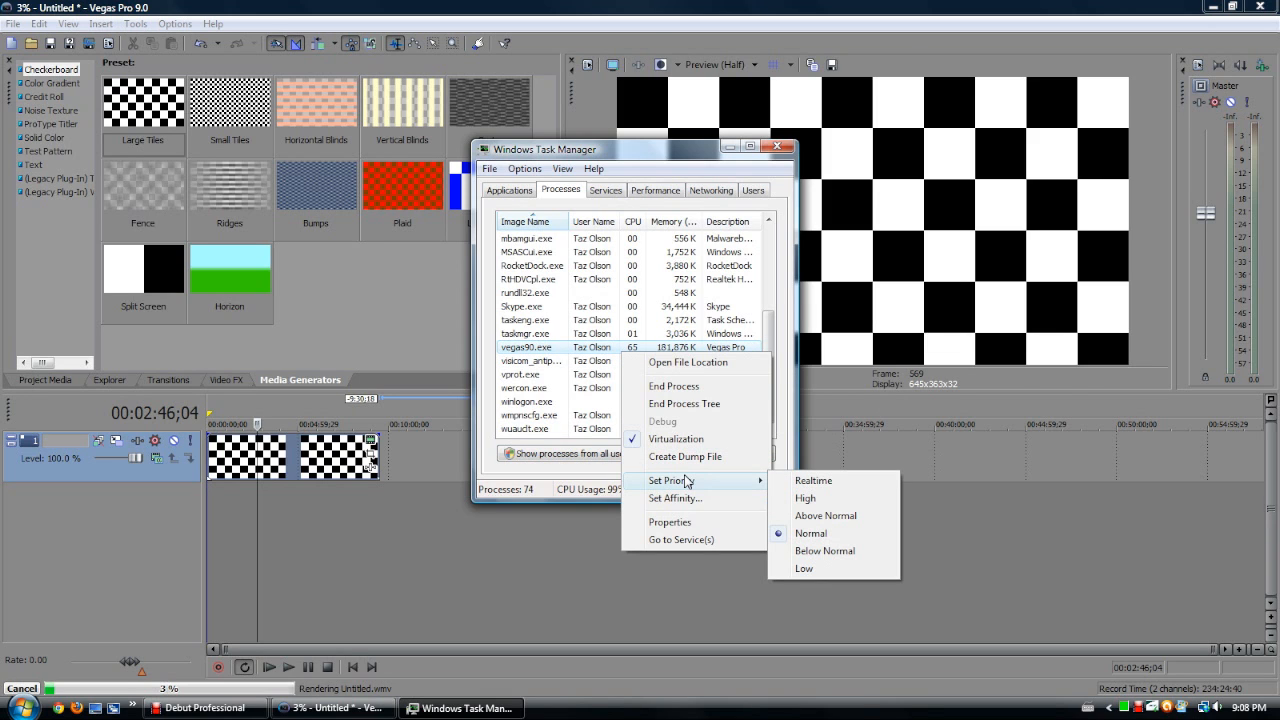
mouse_move(805, 498)
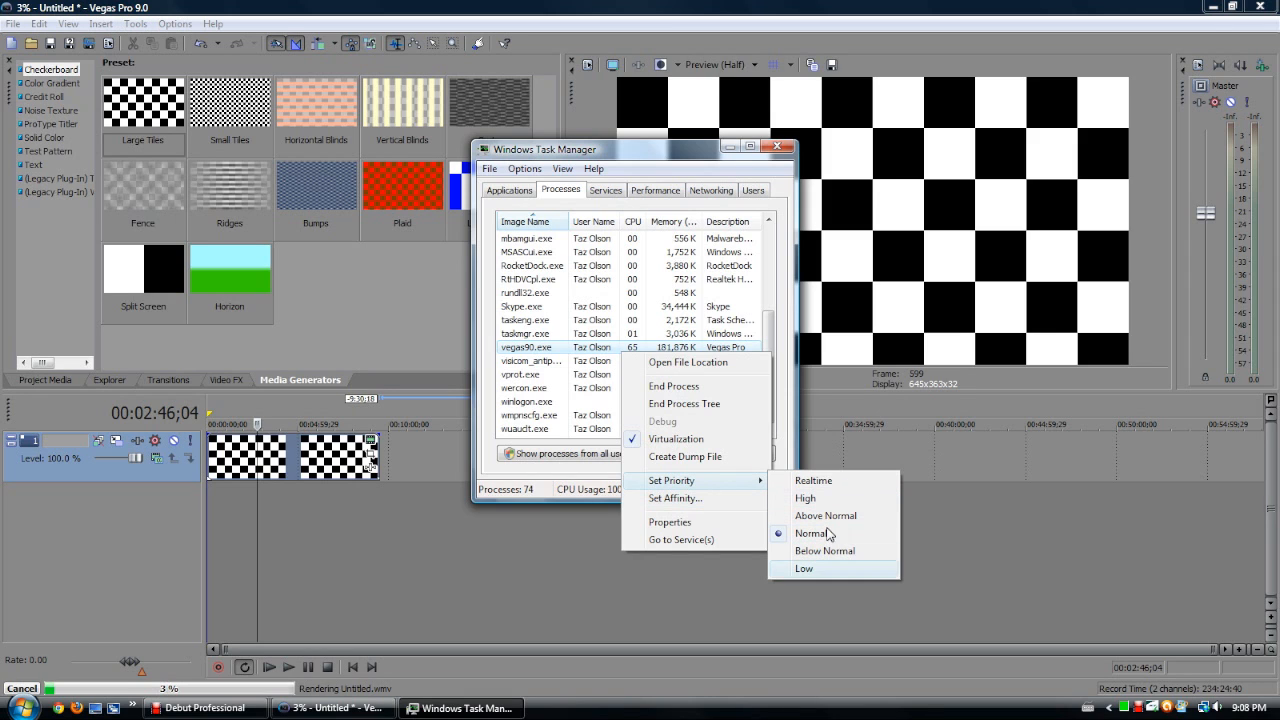
mouse_move(825, 515)
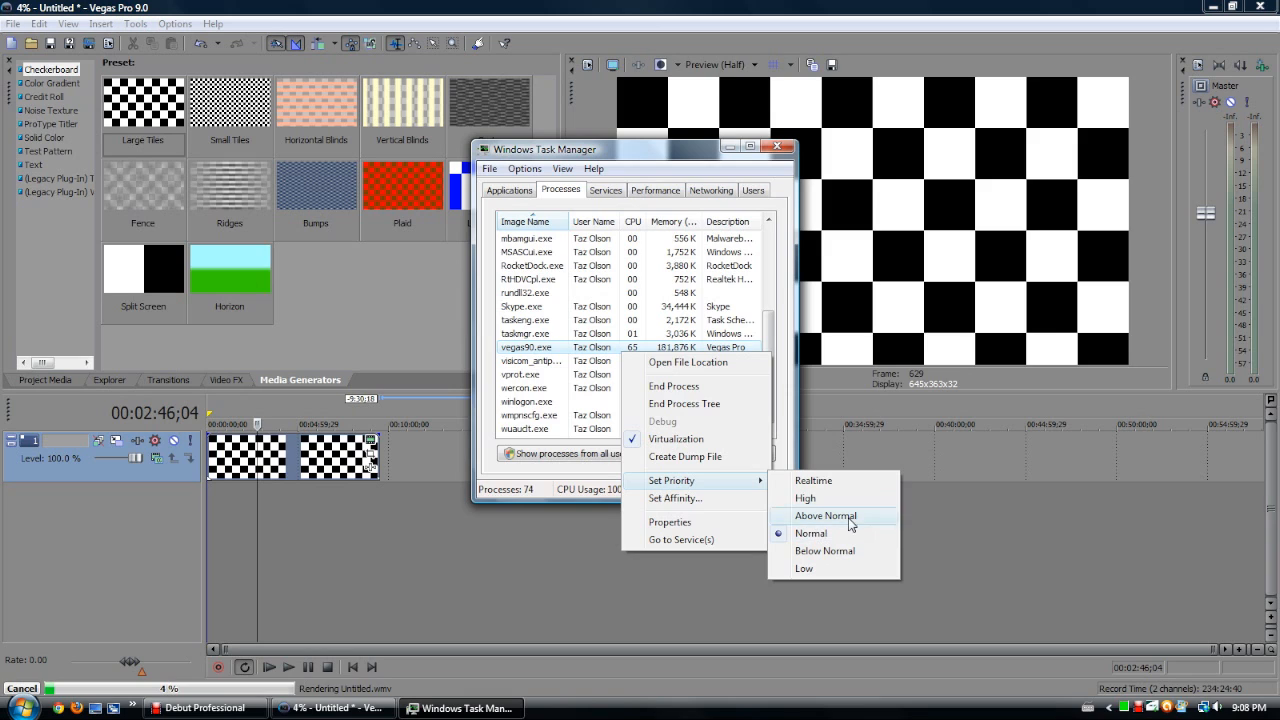
mouse_move(838, 498)
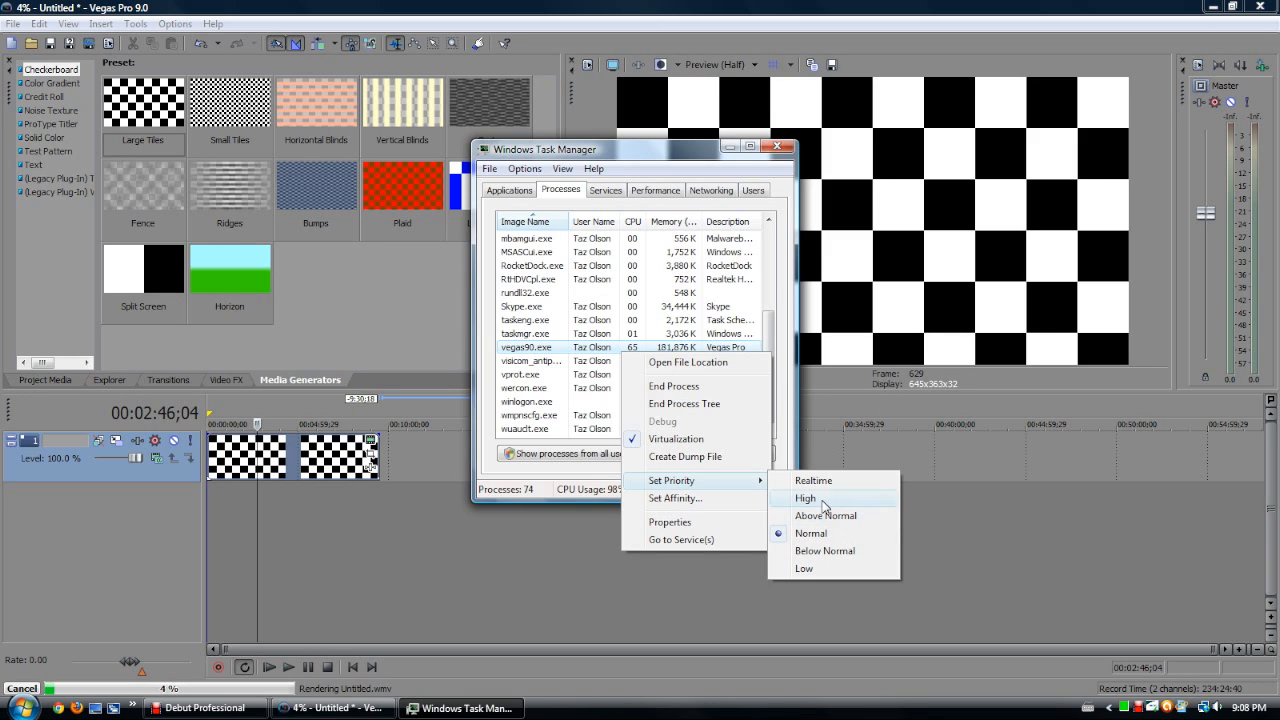
mouse_move(812, 480)
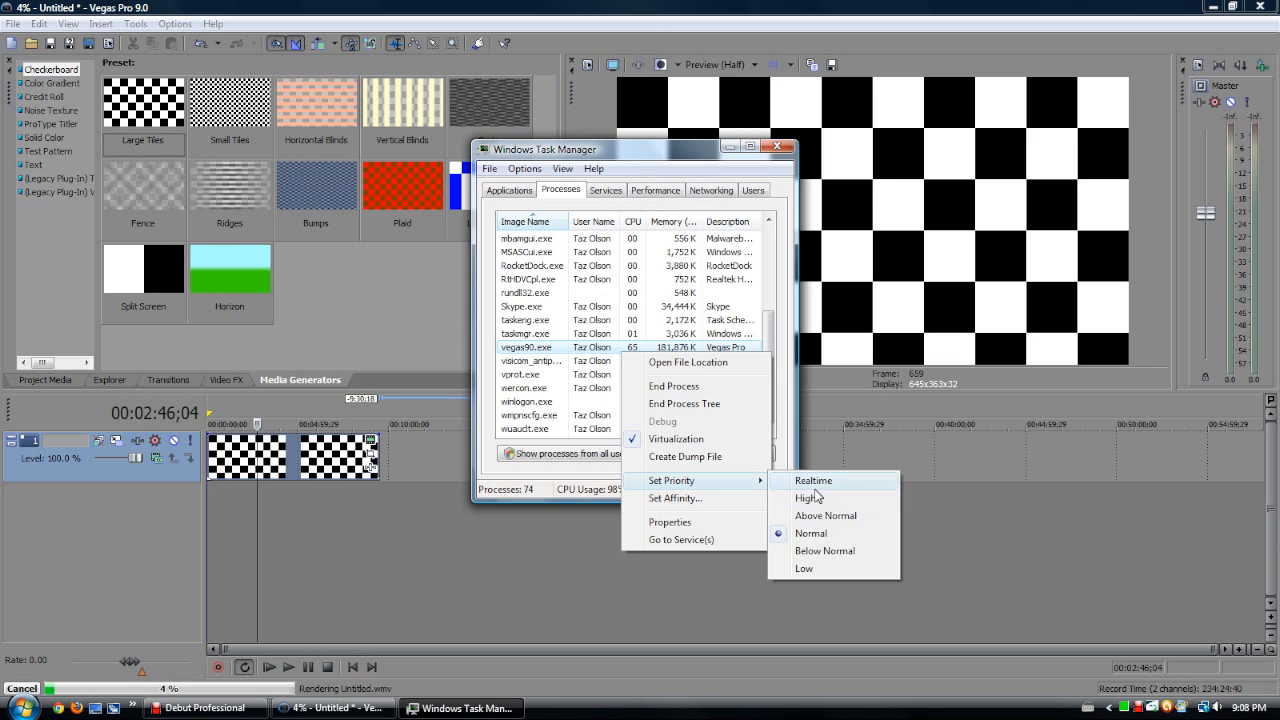
mouse_move(820, 568)
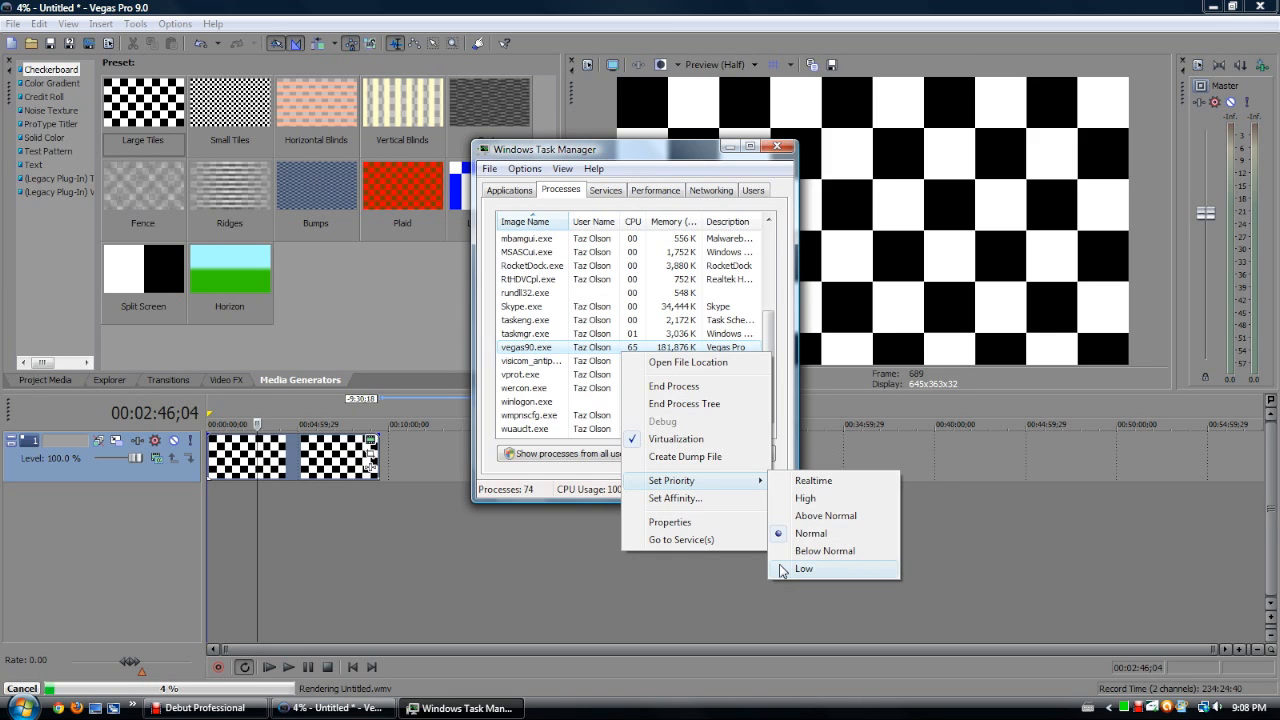
left_click(803, 568)
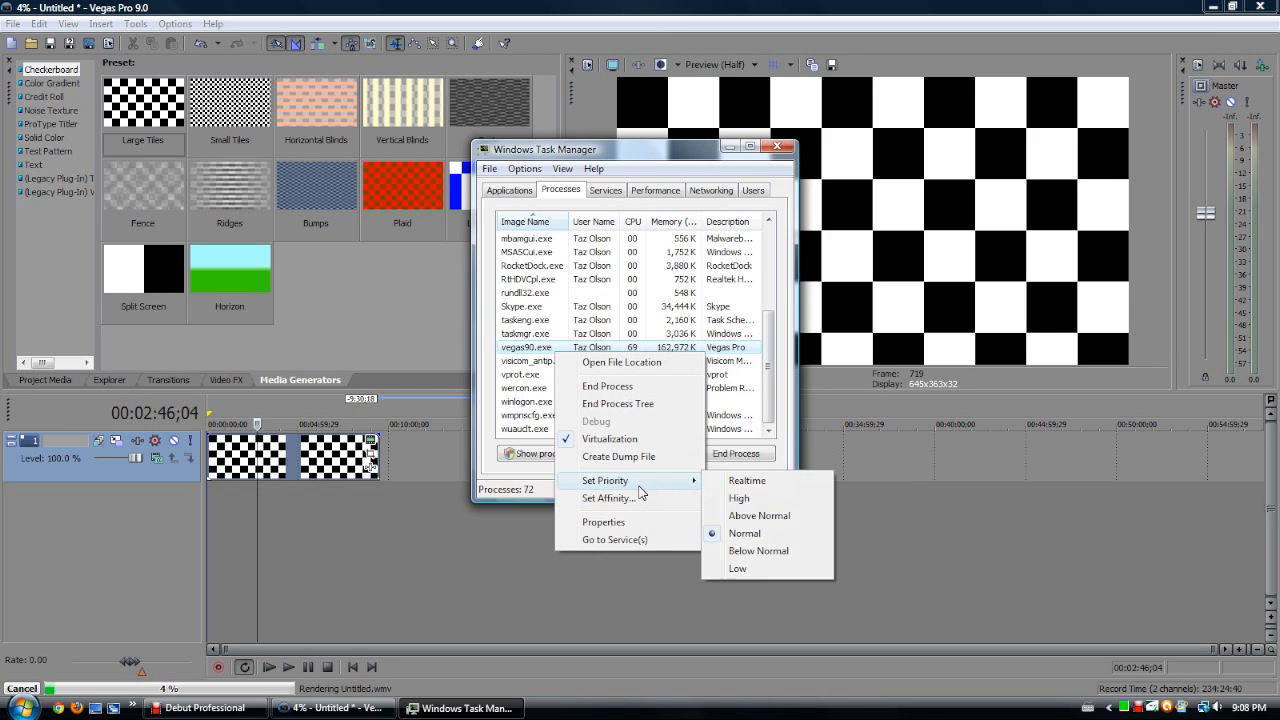
Set vegas90.exe to High priority and confirm the Change priority warning
left_click(747, 480)
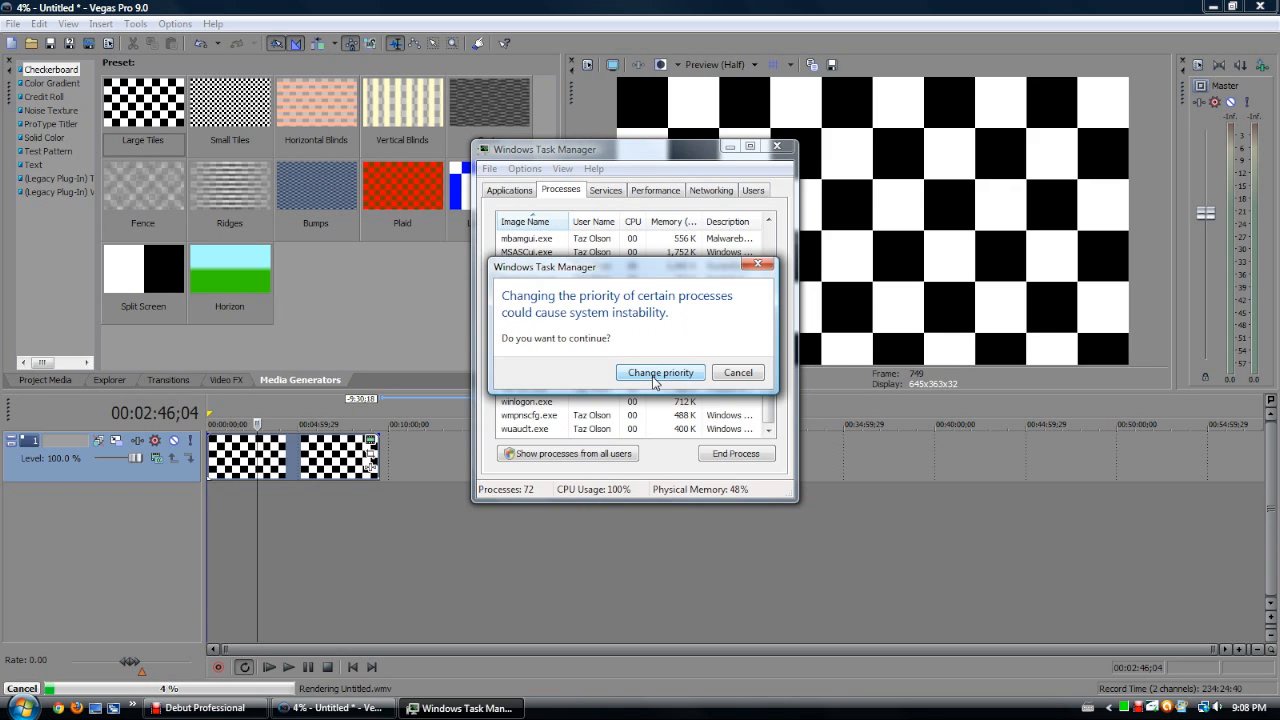
left_click(660, 372)
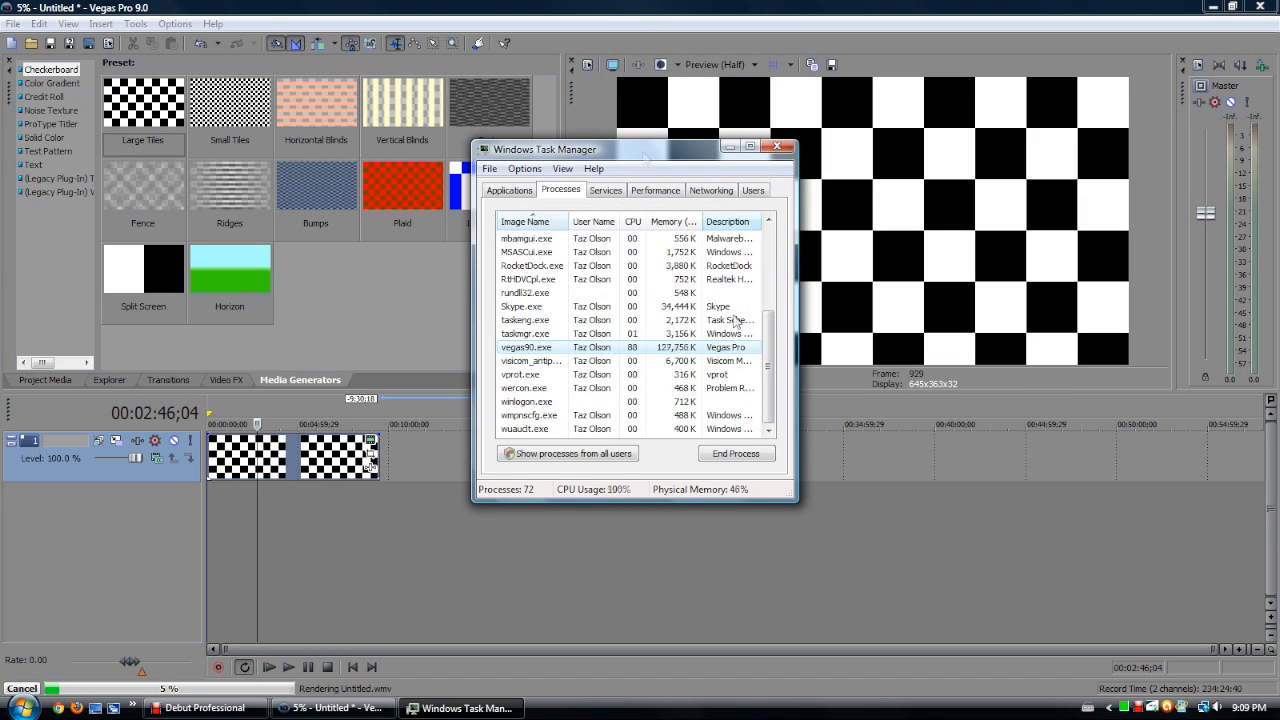
Set vegas90.exe back to Normal priority and return to the Applications list
right_click(525, 347)
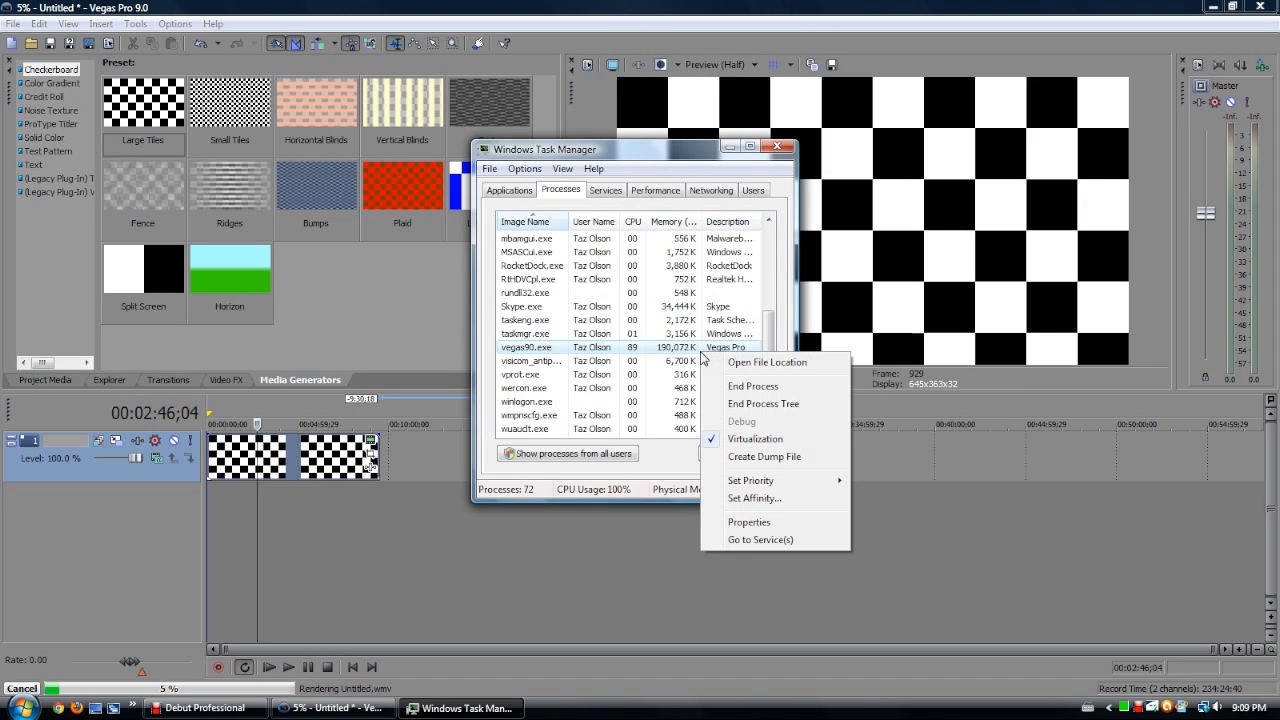
mouse_move(751, 480)
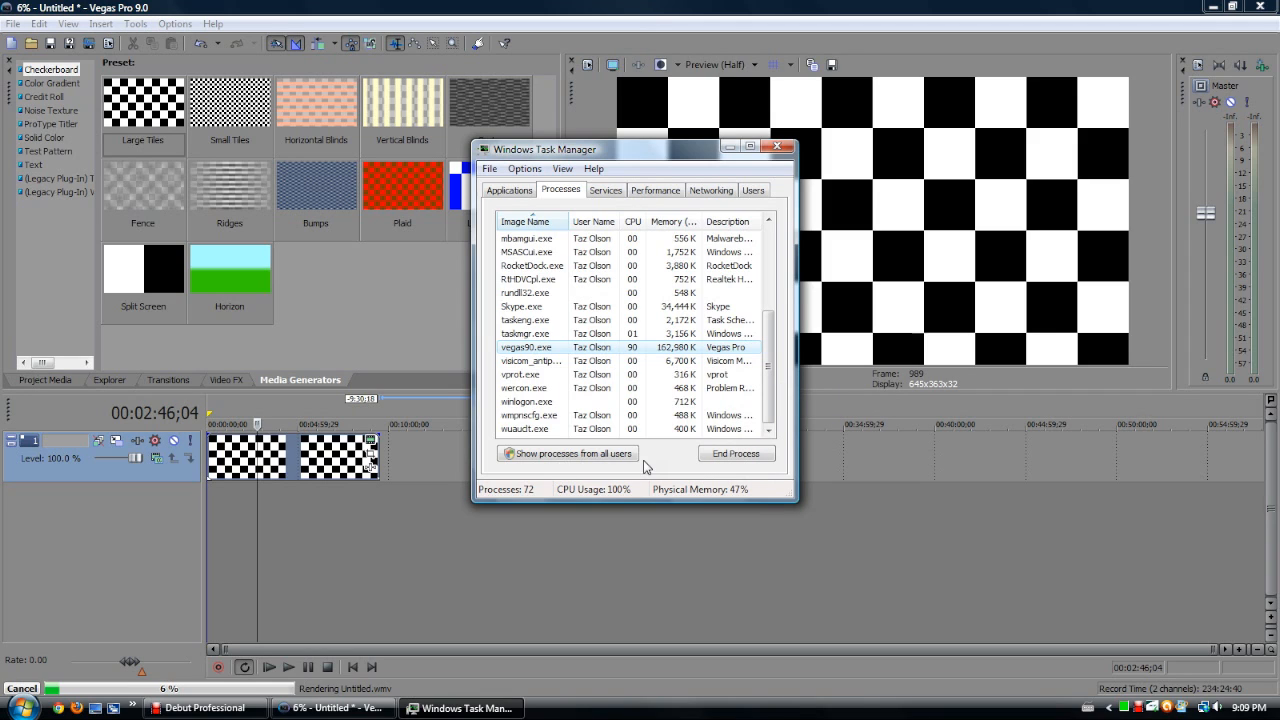
mouse_move(708, 490)
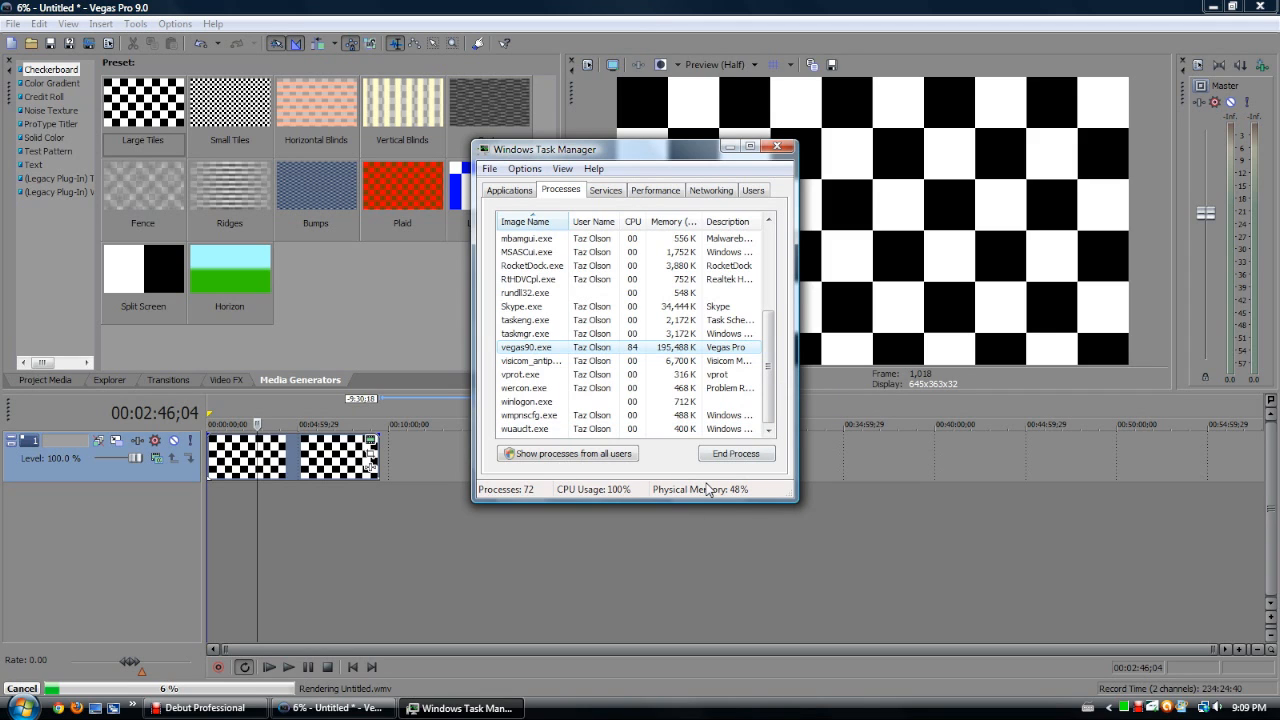
mouse_move(587, 558)
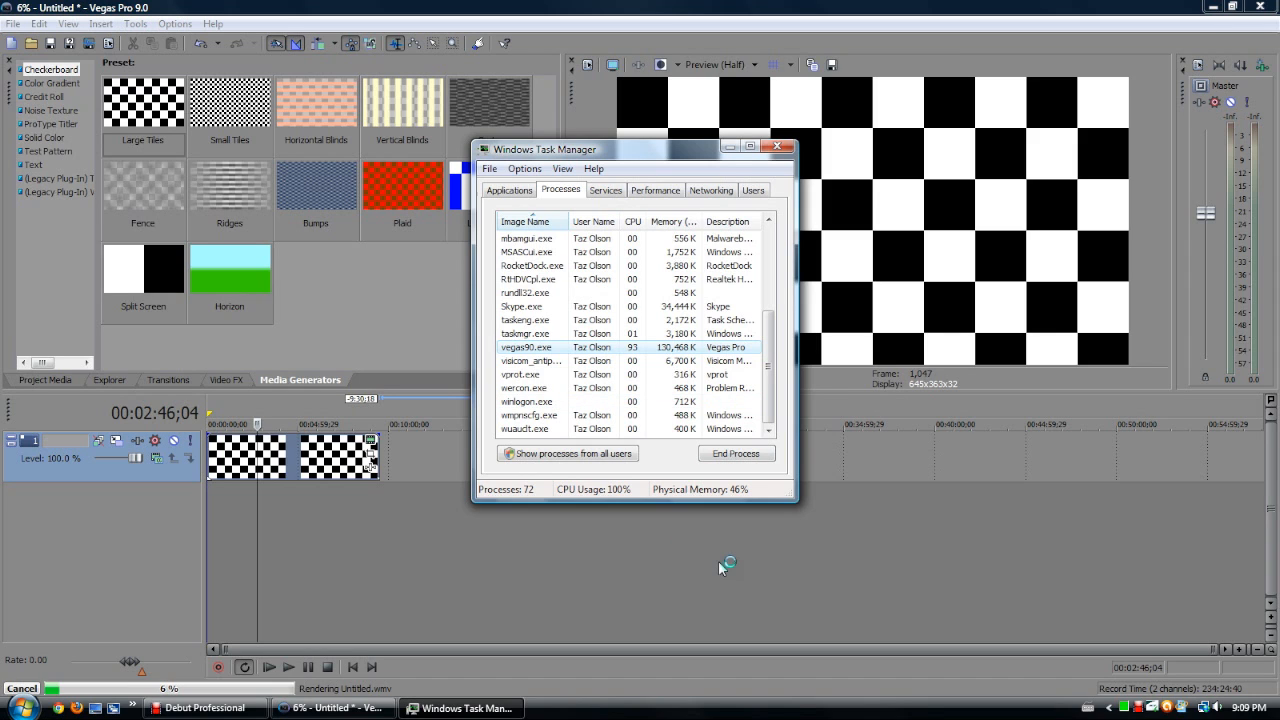
right_click(527, 347)
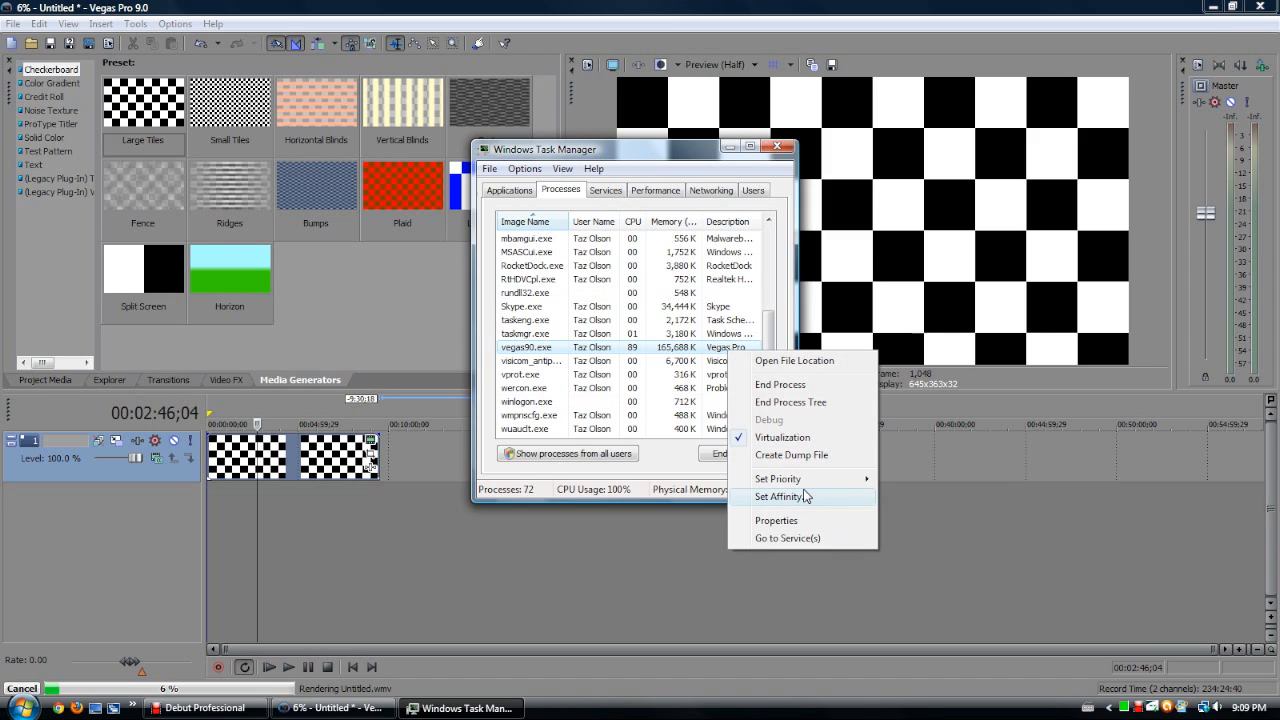
left_click(778, 478)
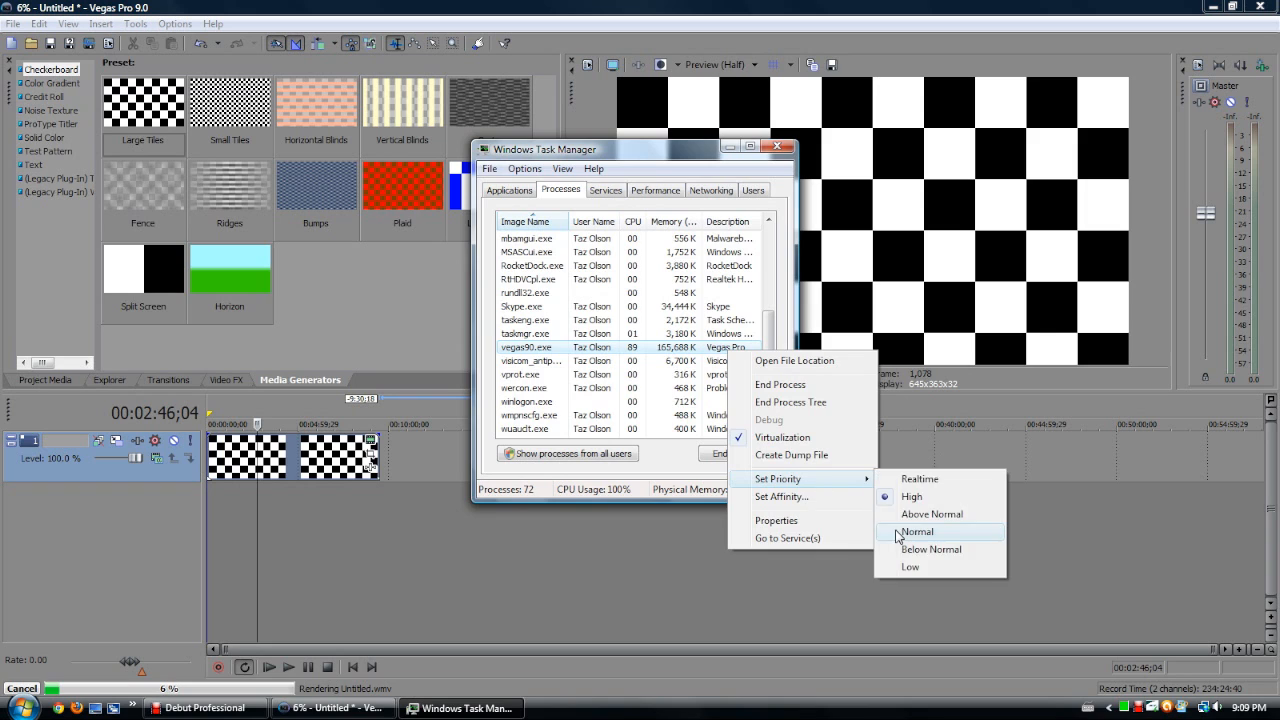
left_click(916, 531)
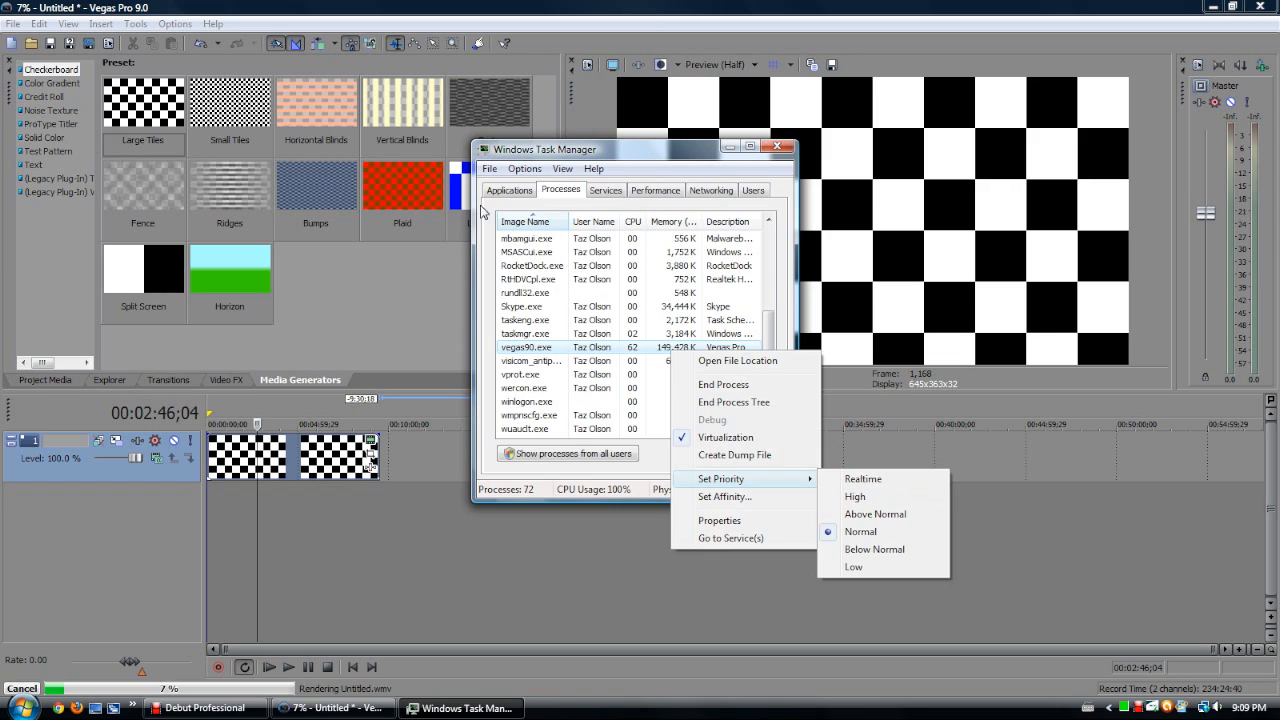
left_click(510, 189)
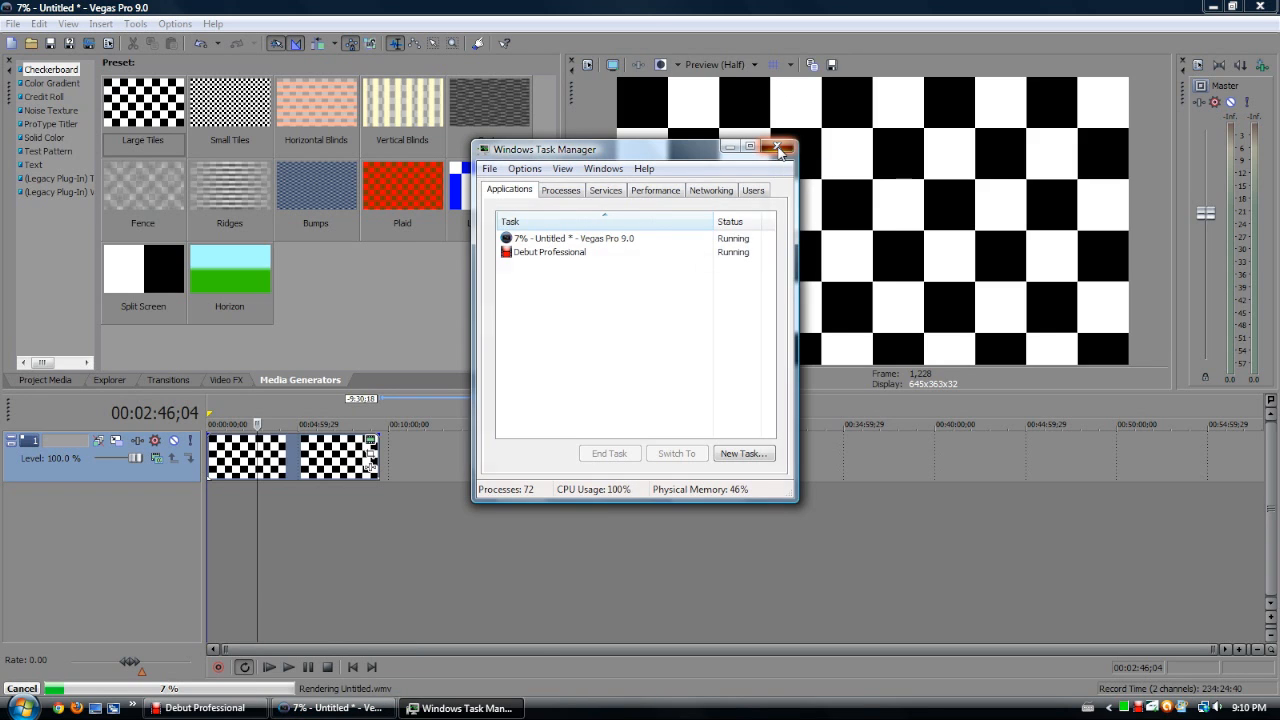
Close Task Manager, cancel the render at 7%, and close Vegas Pro
left_click(779, 148)
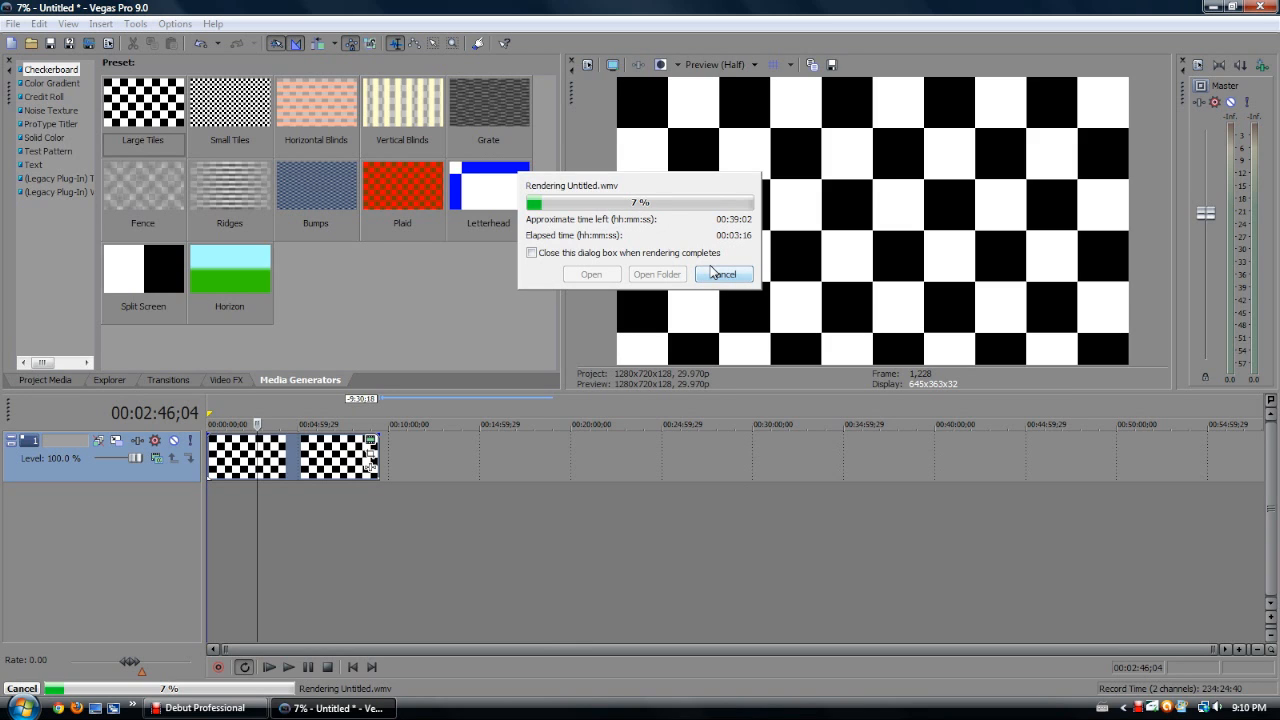
left_click(722, 274)
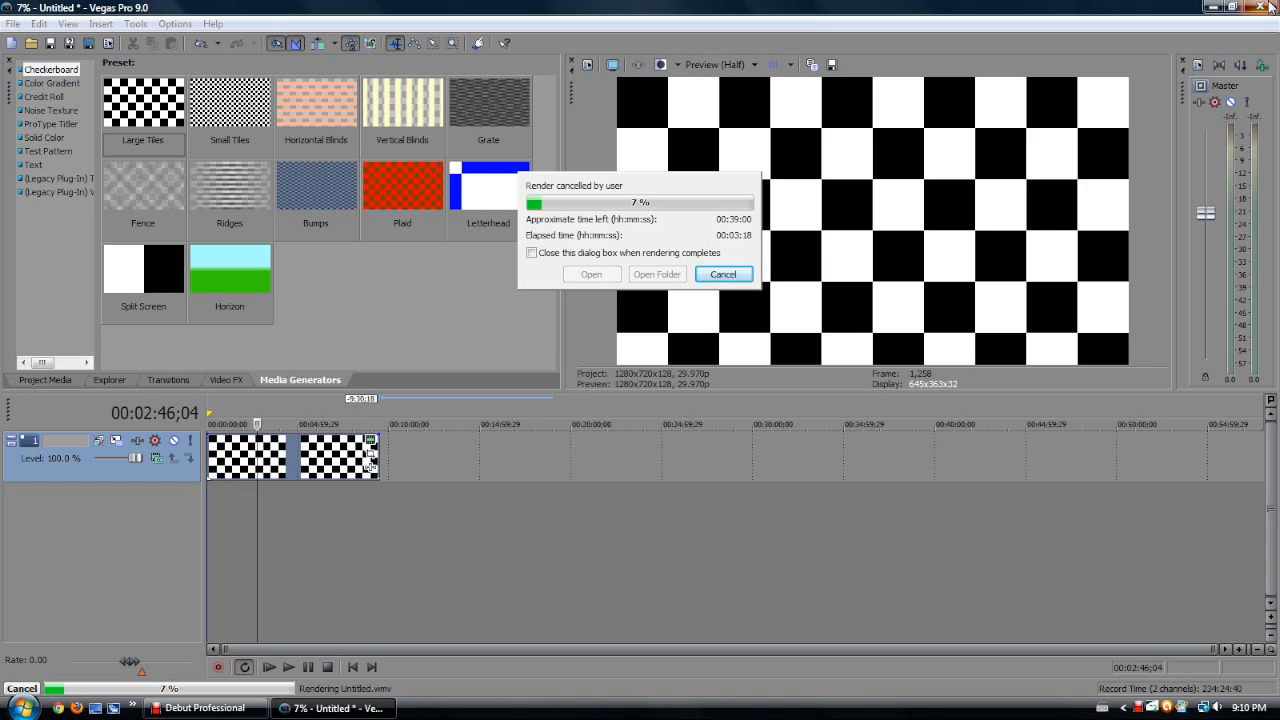
left_click(723, 274)
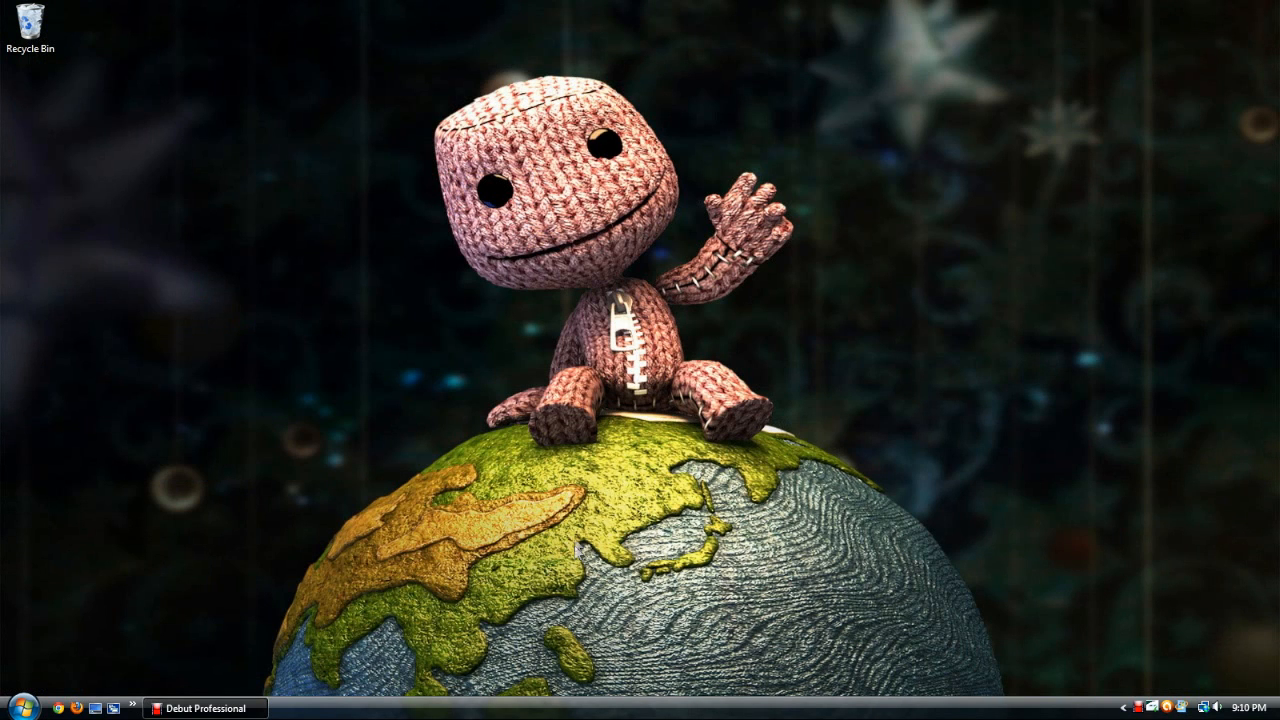
mouse_move(570, 560)
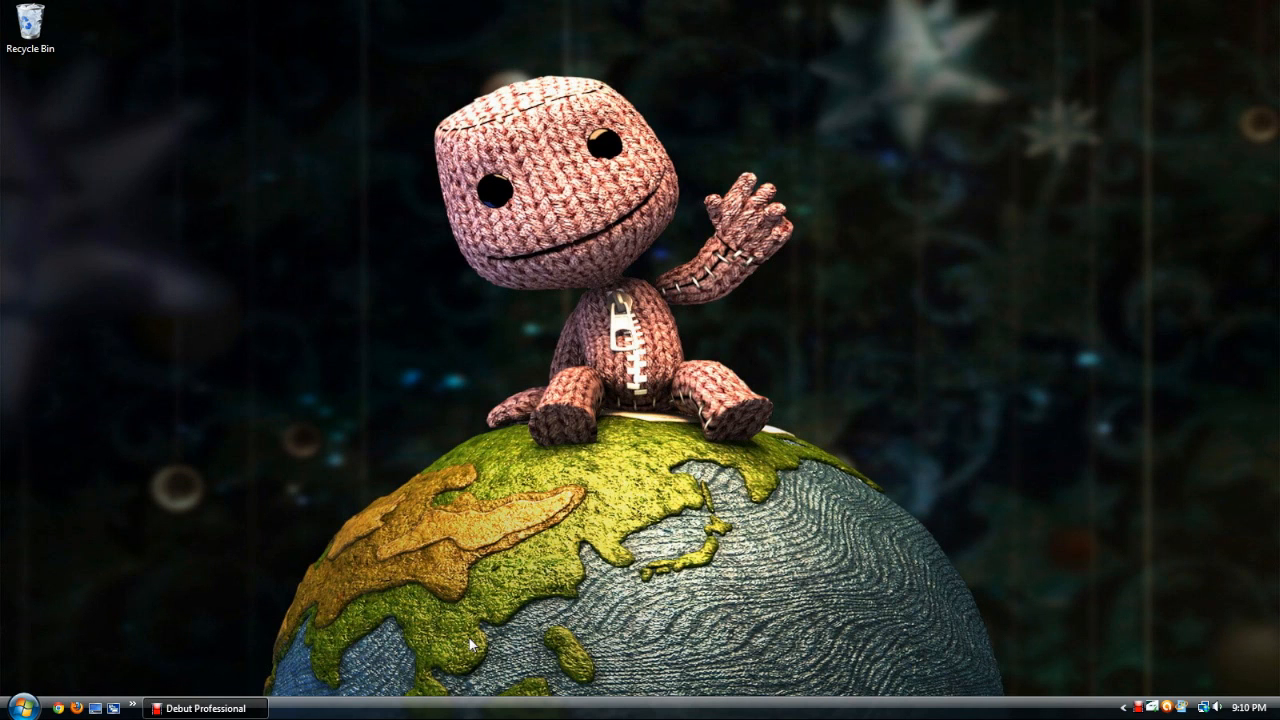
mouse_move(528, 645)
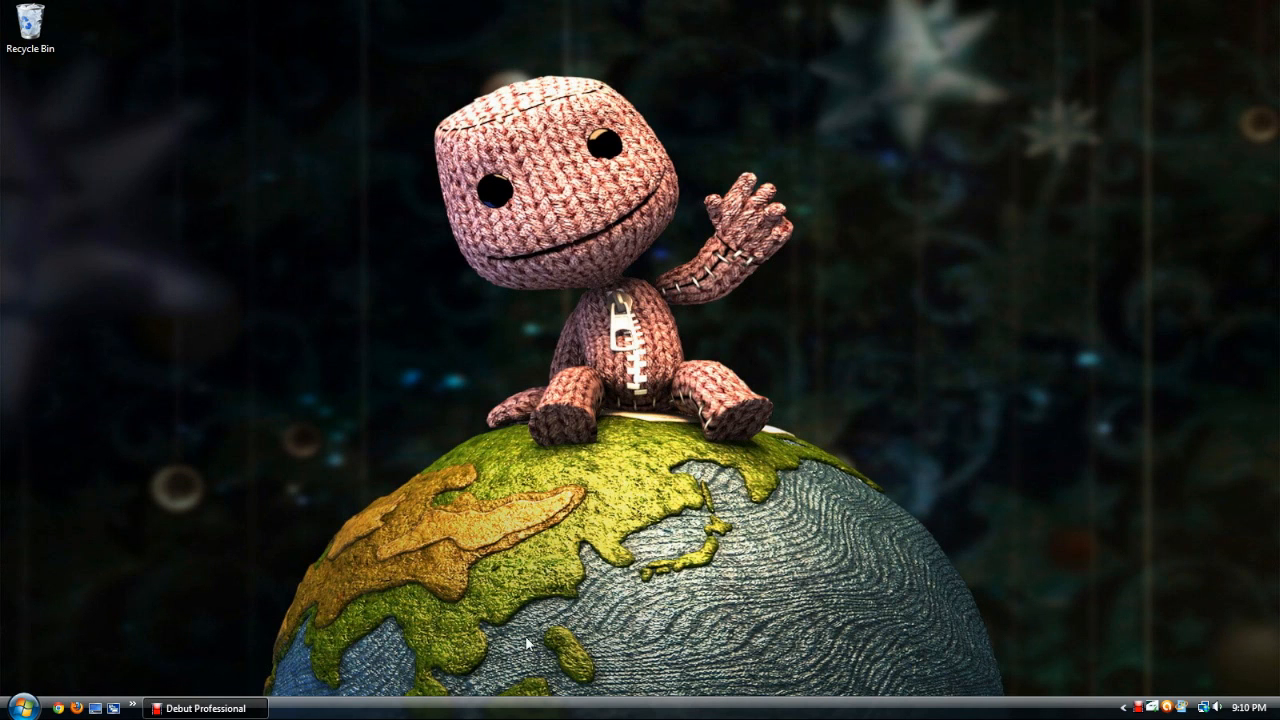
mouse_move(237, 685)
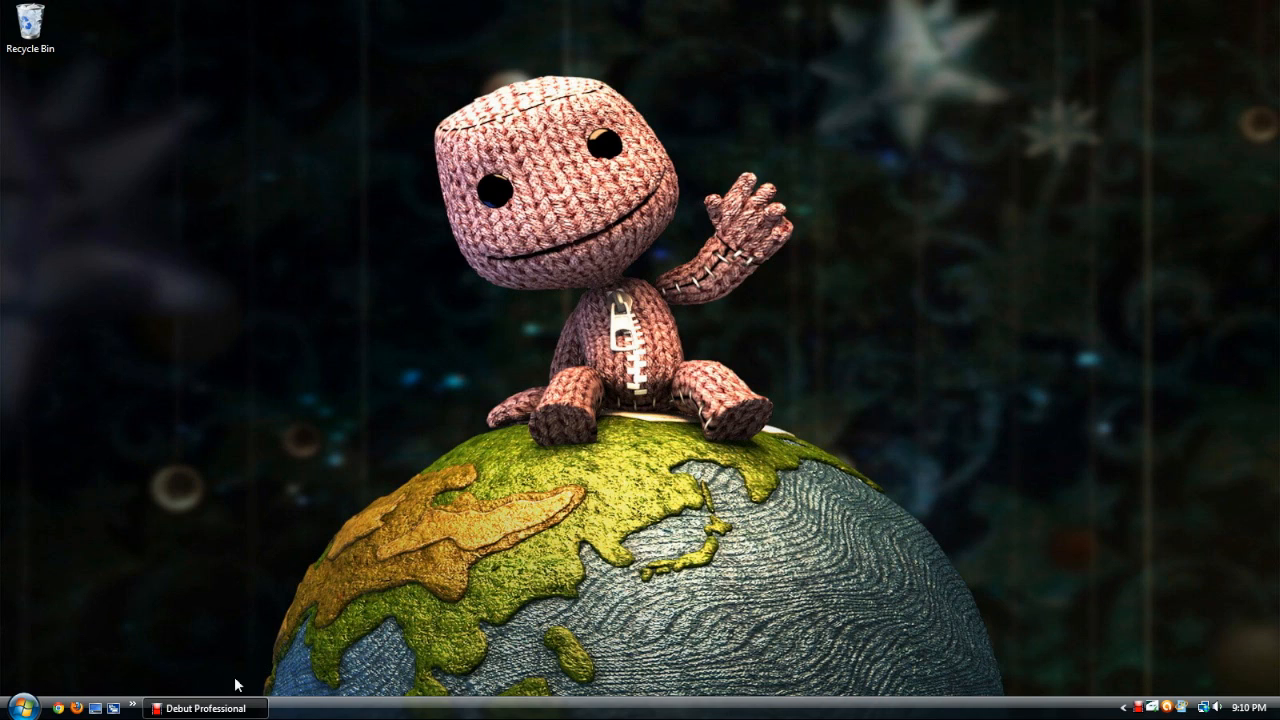